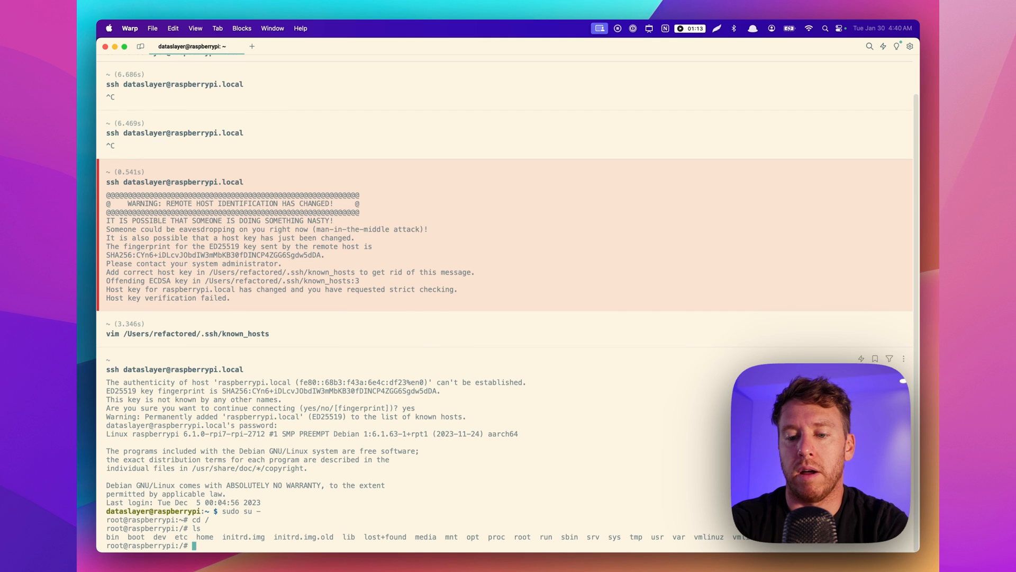
Run lsblk to list the 119G SD card at / and the unmounted 931G NVMe drive.
text(l)
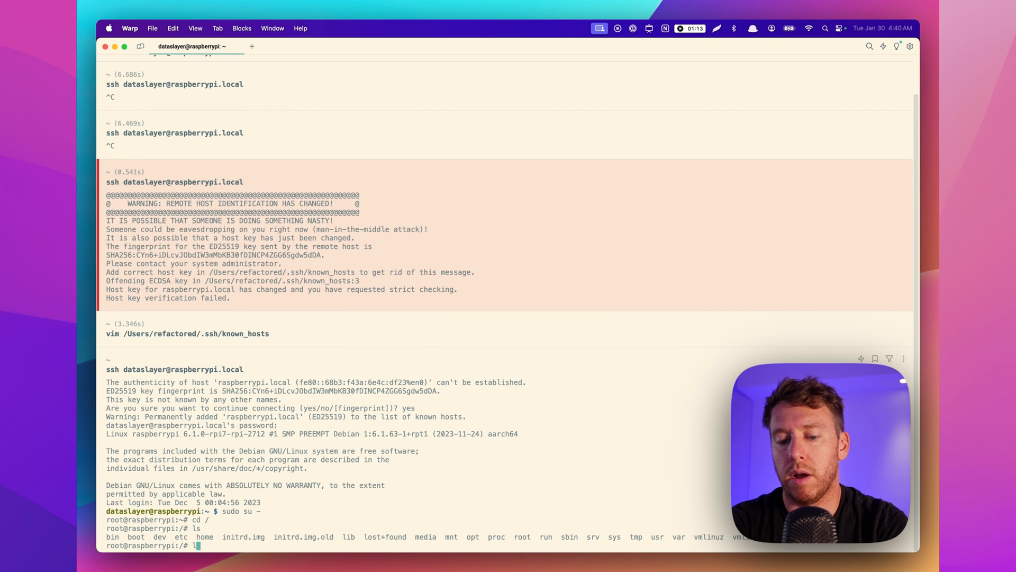
text(lsblk)
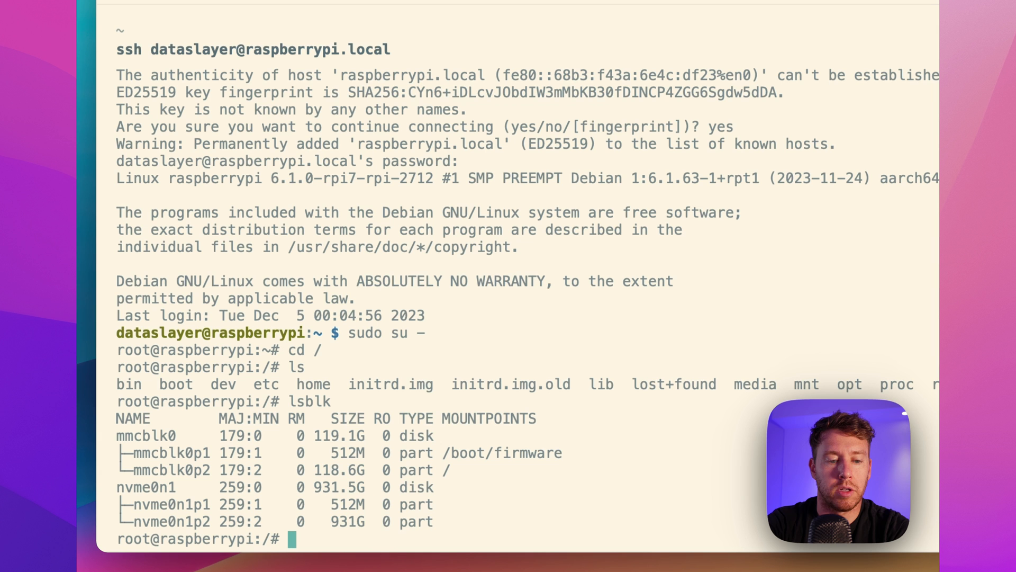
mouse_move(462, 535)
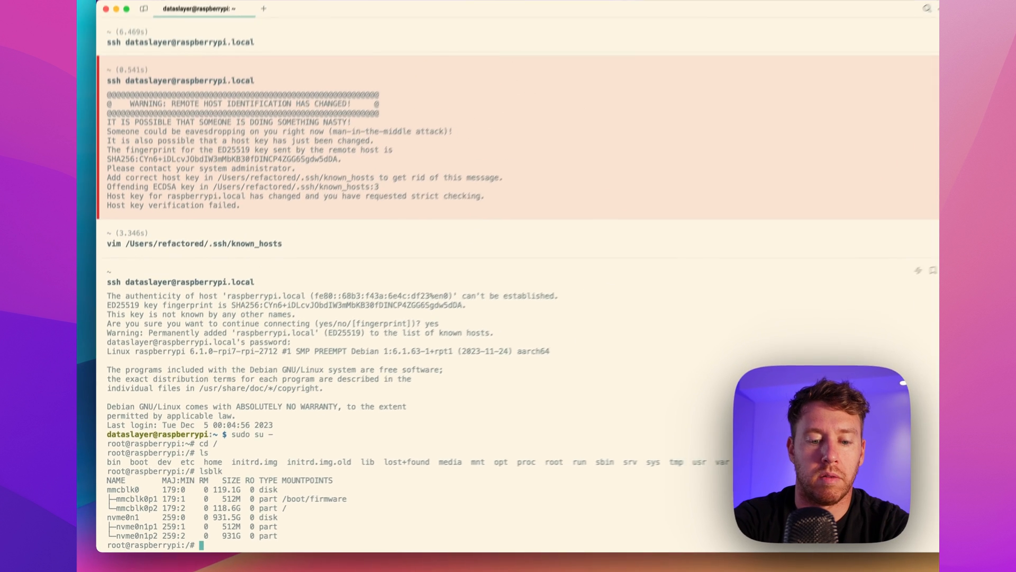
Run raspi-config, browse its system settings, accept the reboot prompt and ssh back in.
text(raspi-co)
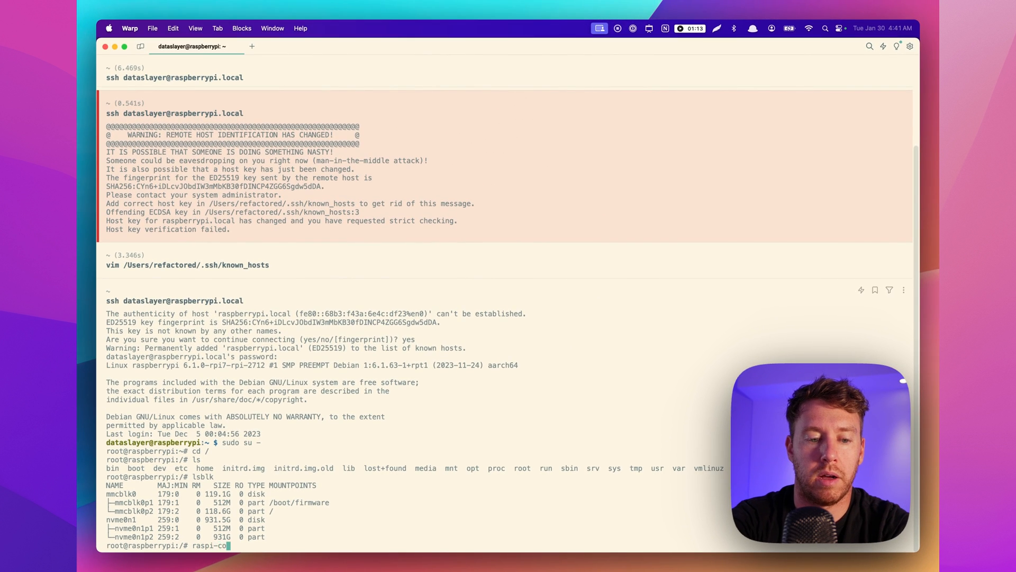
key(Enter)
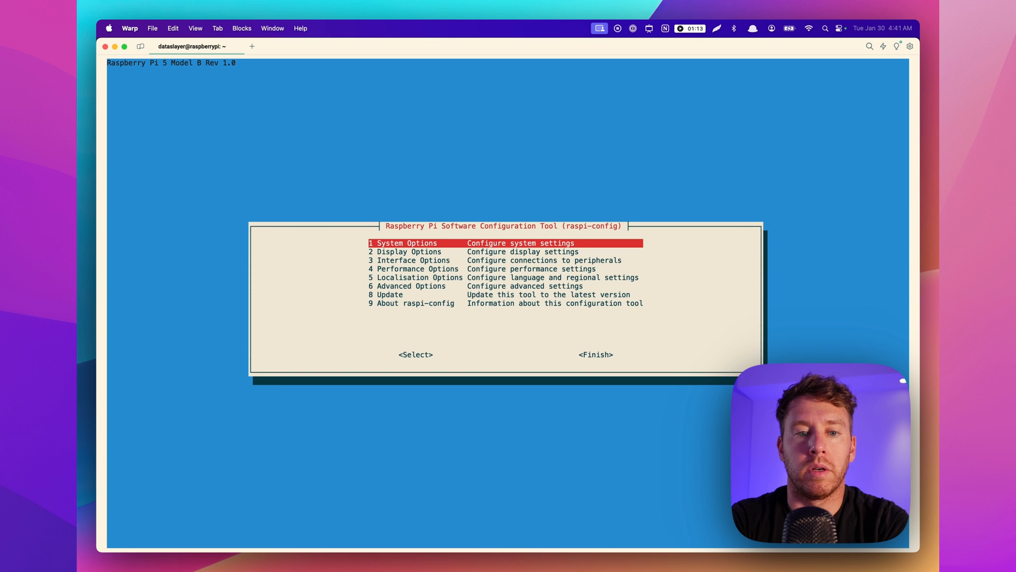
key(Down)
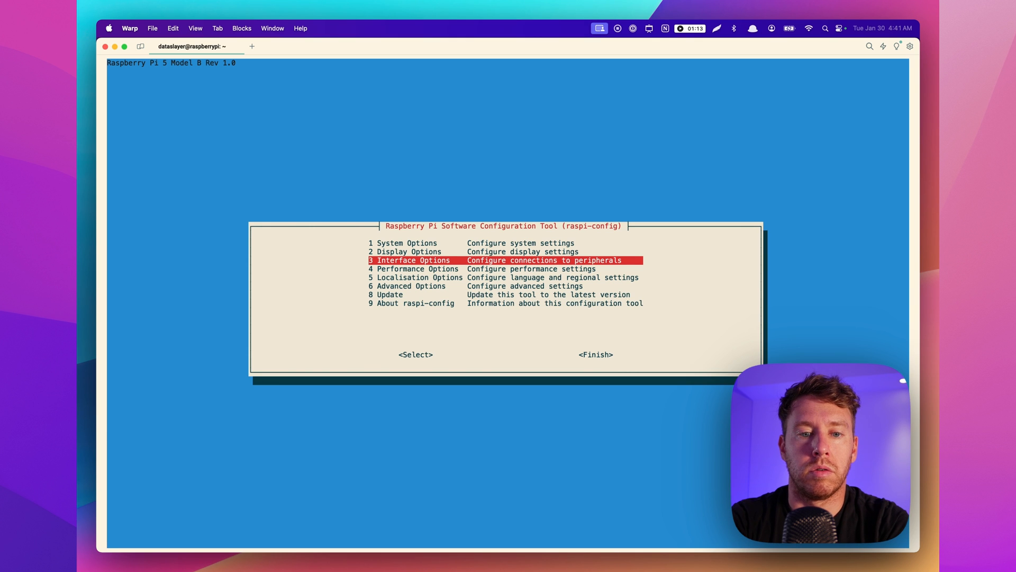
key(Up)
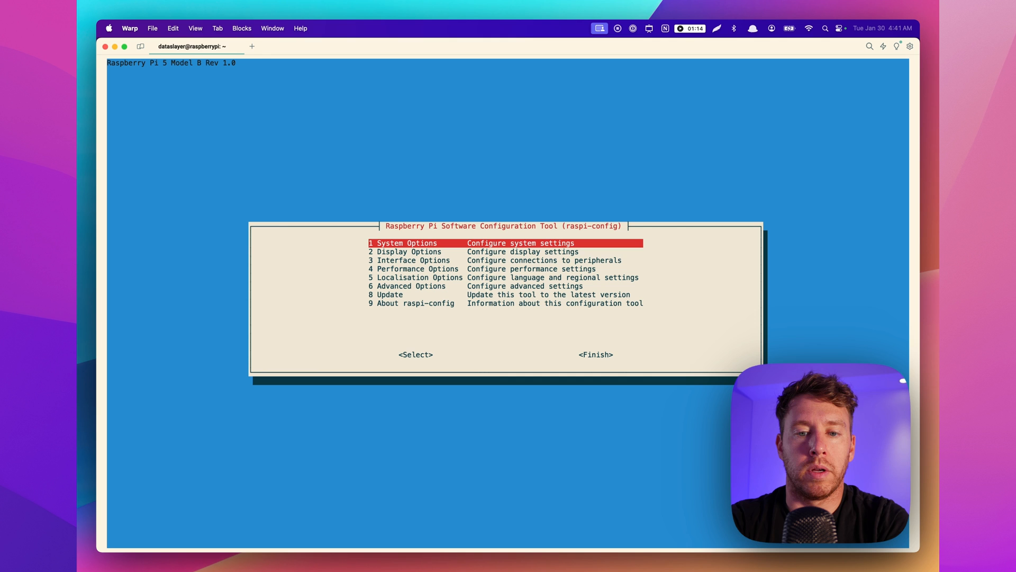
key(Down)
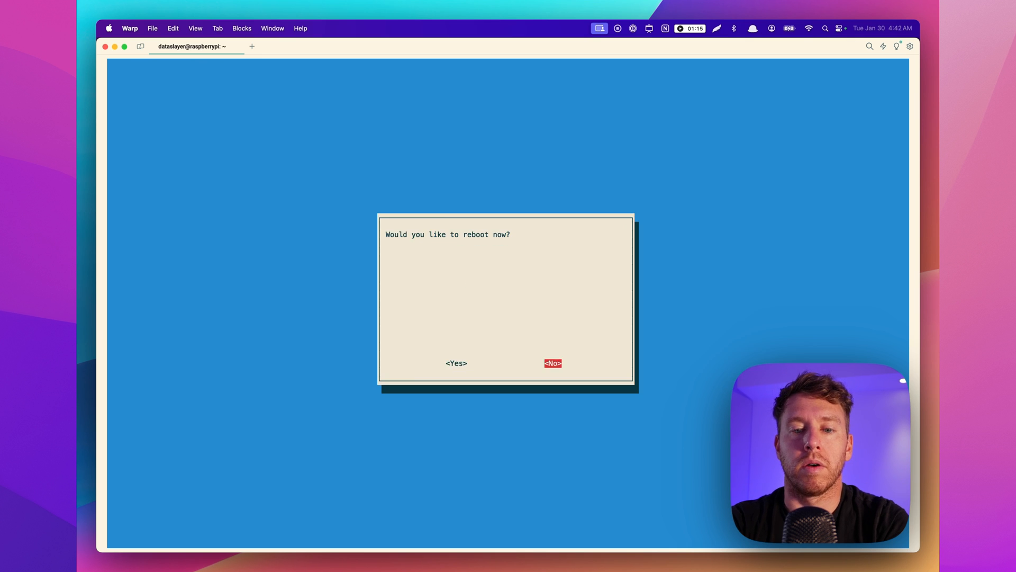
key(Left)
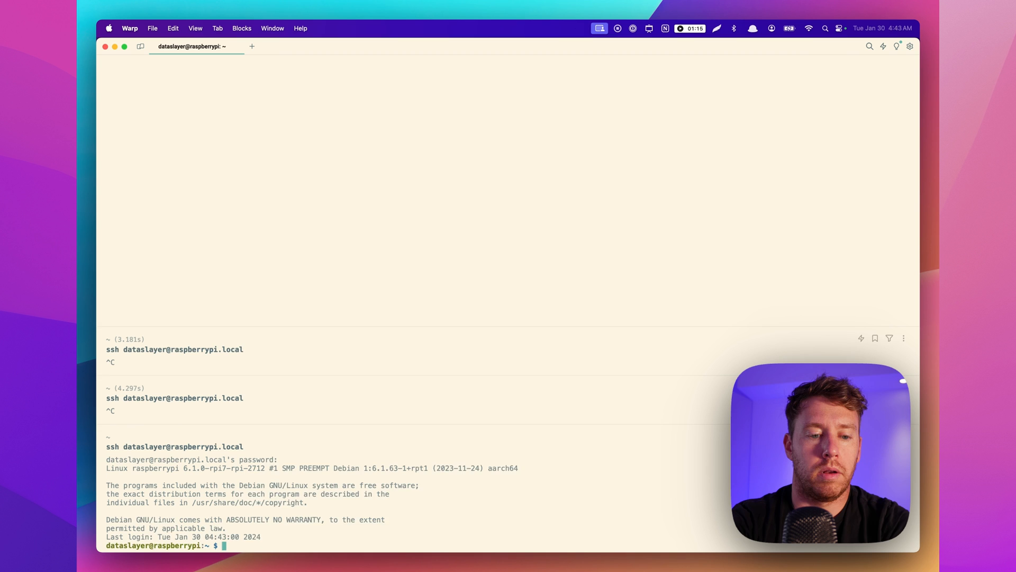
Run raspi-config's 8 Update and apt-get upgrade to refresh the configuration tool.
text(ra)
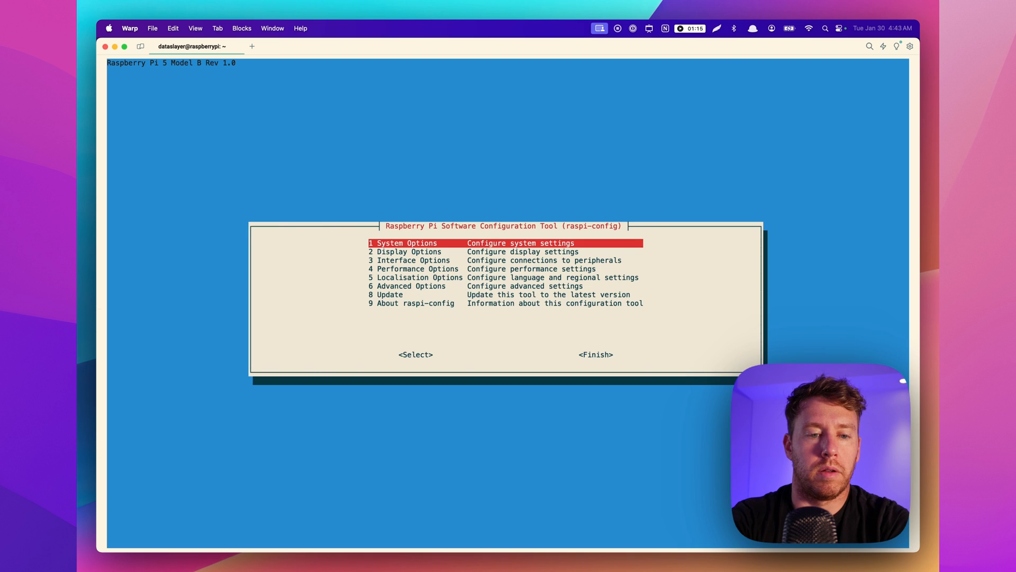
key(Down)
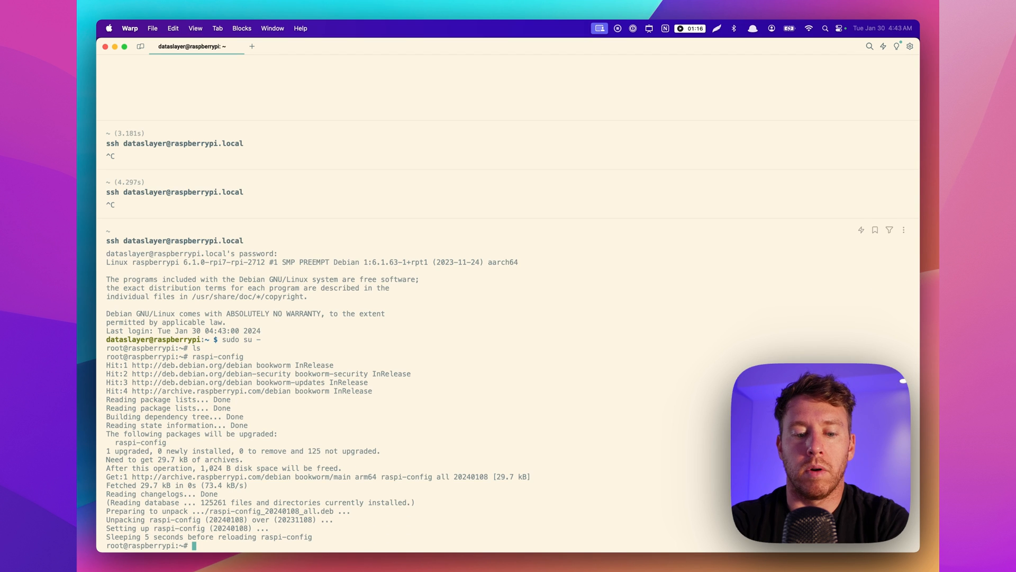
text(apt-get upgrad)
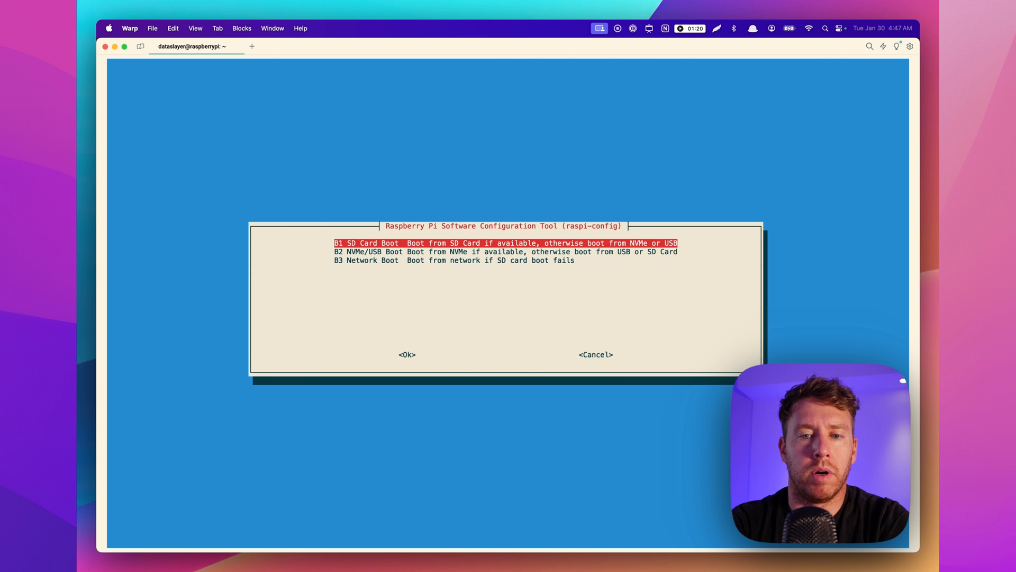
Set Boot Order to NVMe/USB Boot, finish, reconnect and run lsblk again.
key(Down)
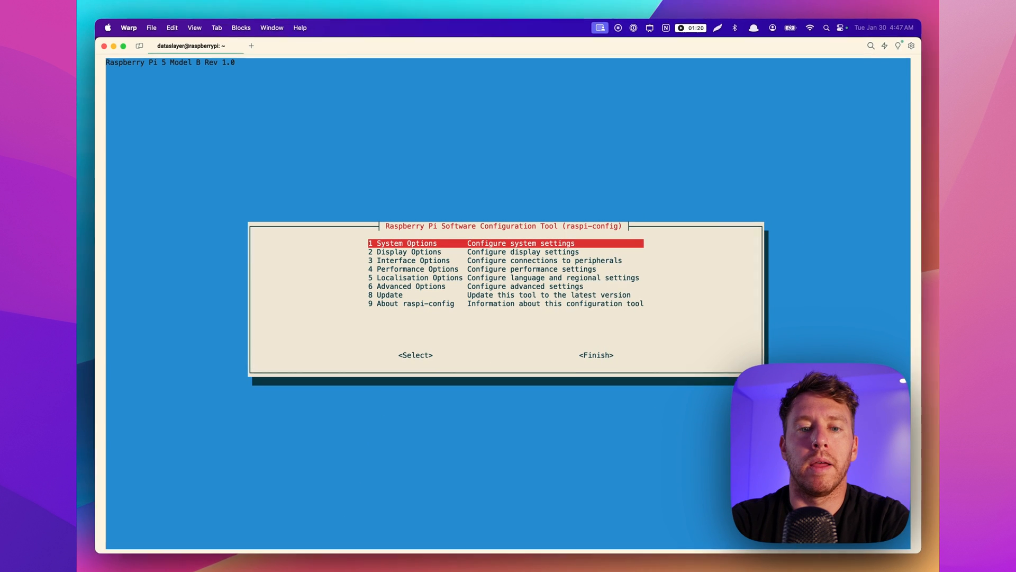
key(Down)
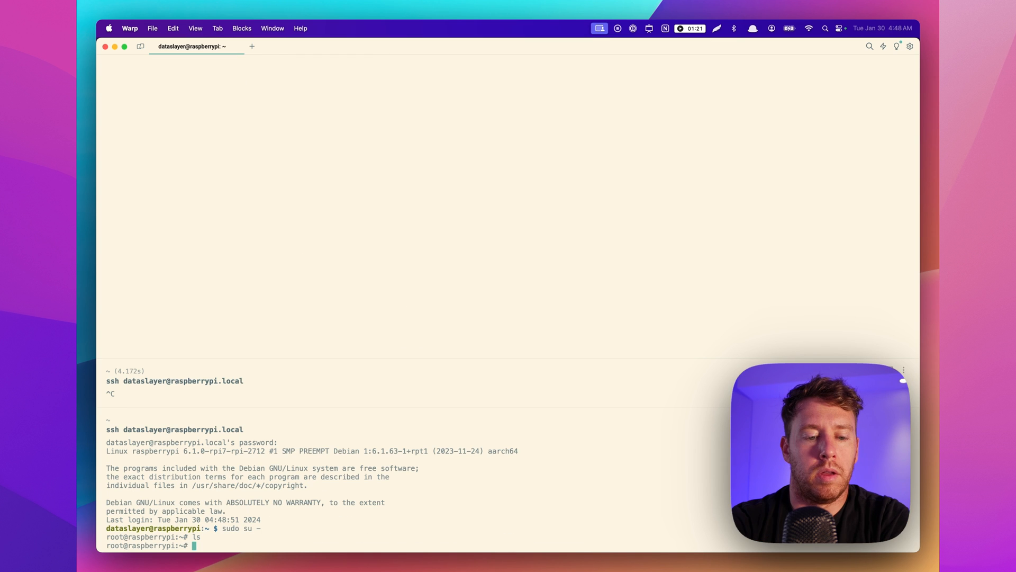
text(lsblk)
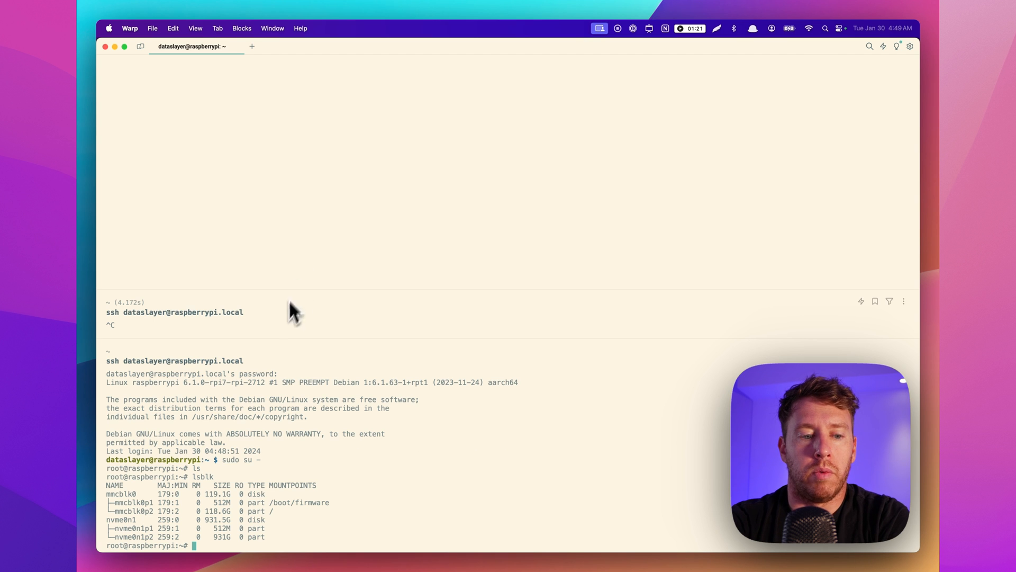
mouse_move(278, 362)
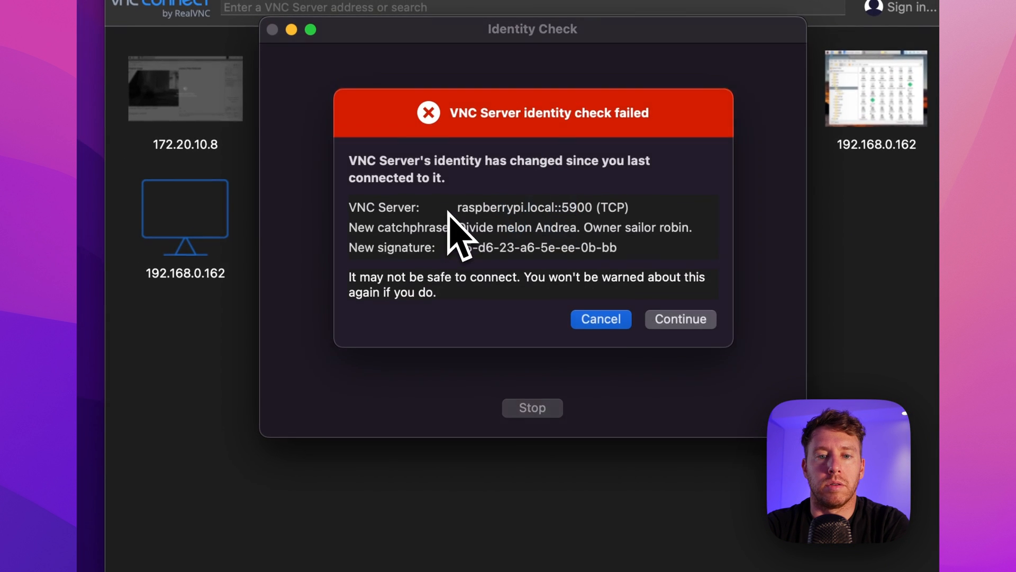
Accept the VNC identity warning and launch SD Card Copier from Accessories.
click(681, 319)
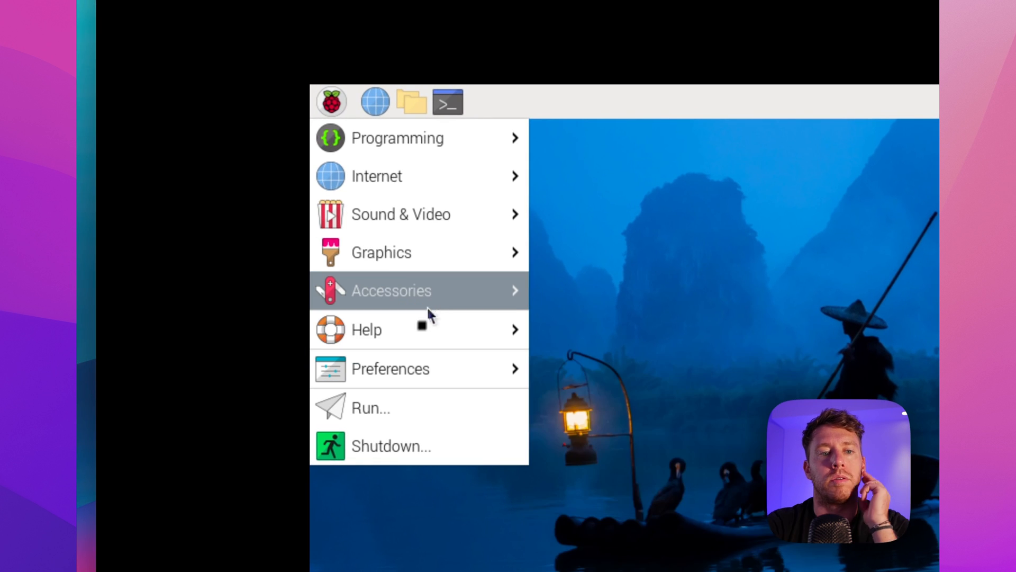
click(391, 290)
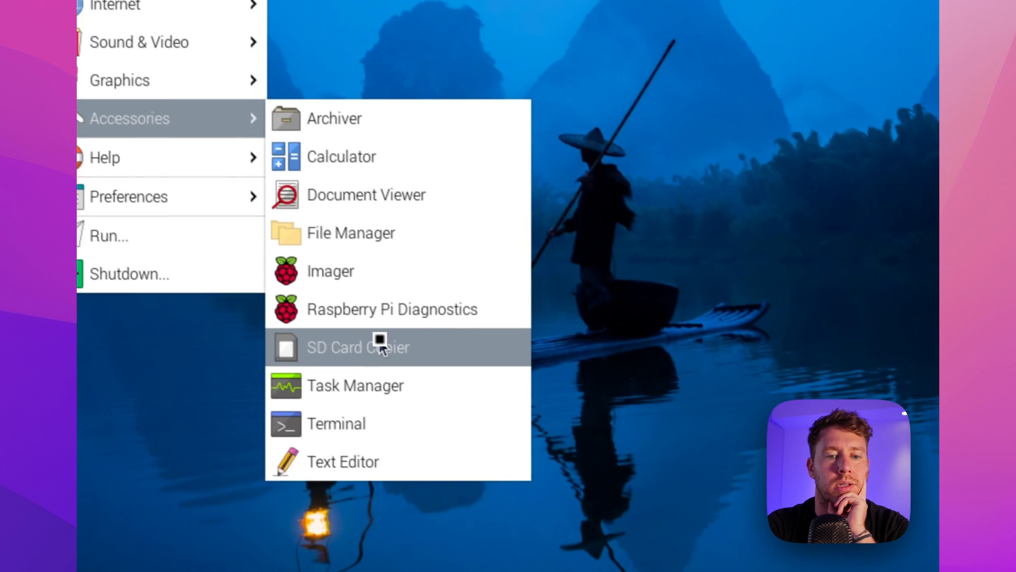
click(379, 347)
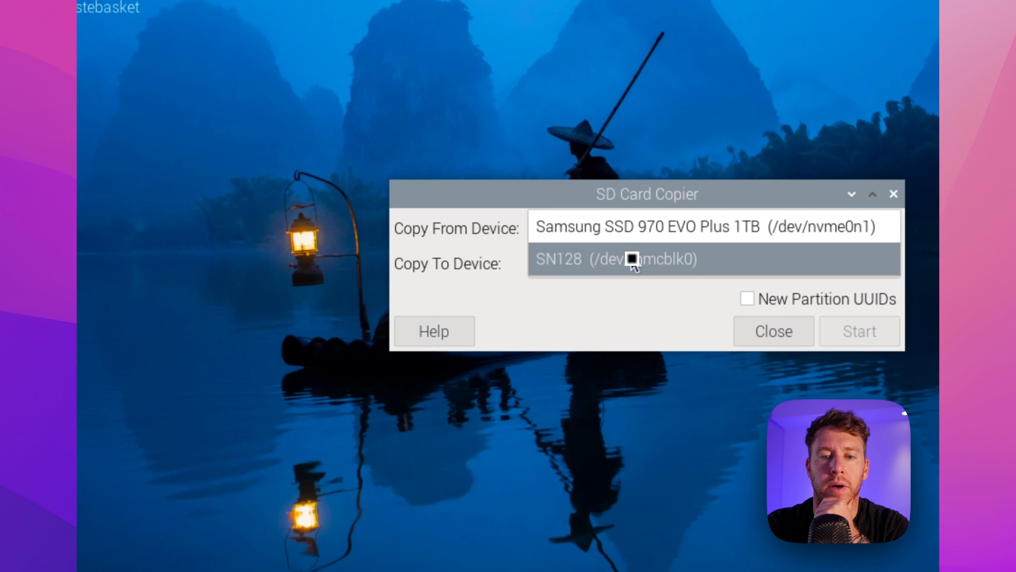
Copy from the SN128 SD card to the Samsung 970 EVO Plus NVMe, confirming the erase, until complete.
click(631, 260)
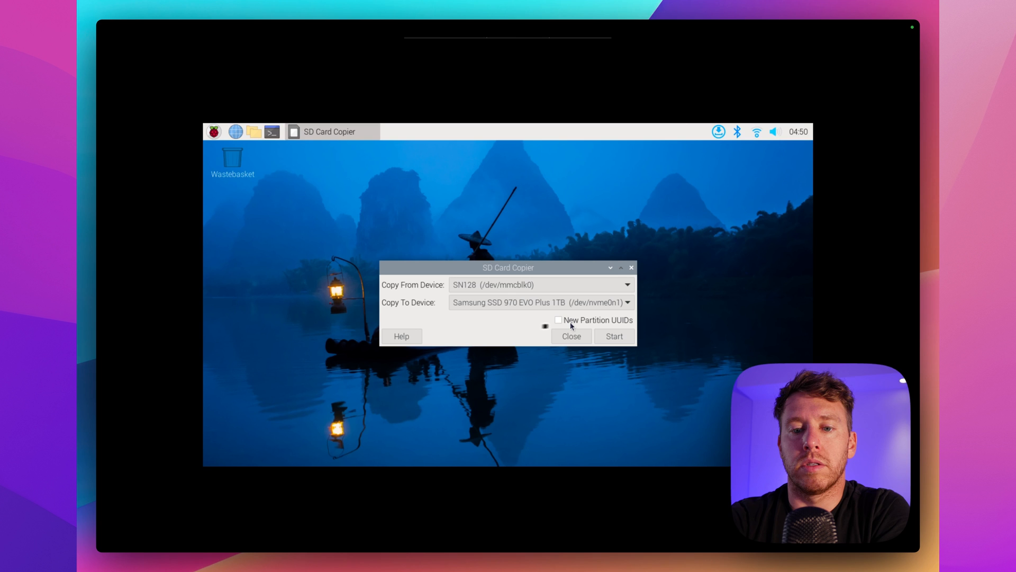
click(614, 336)
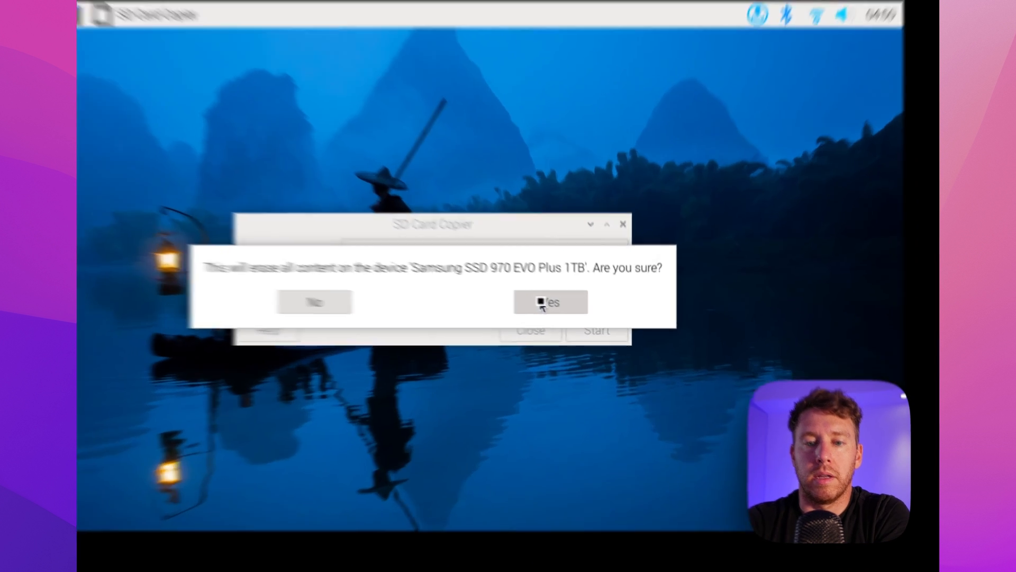
click(550, 302)
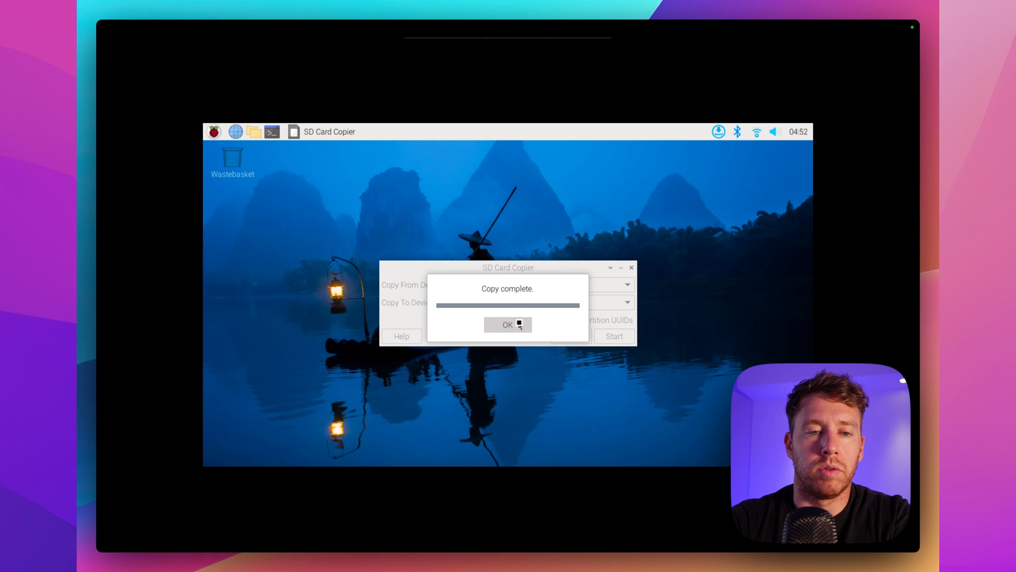
click(508, 325)
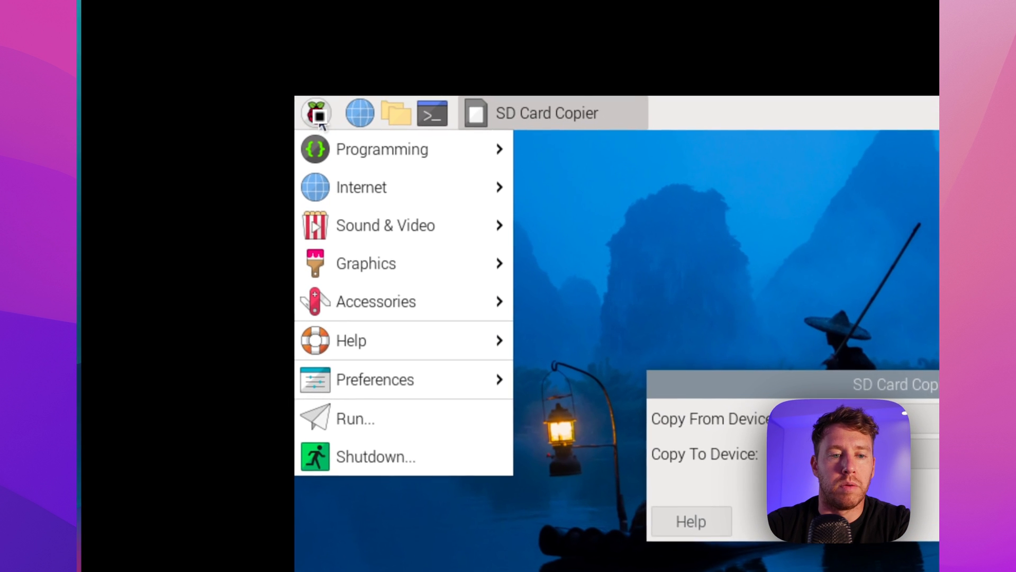
Choose Raspberry Pi Configuration from the desktop's Preferences menu.
click(375, 379)
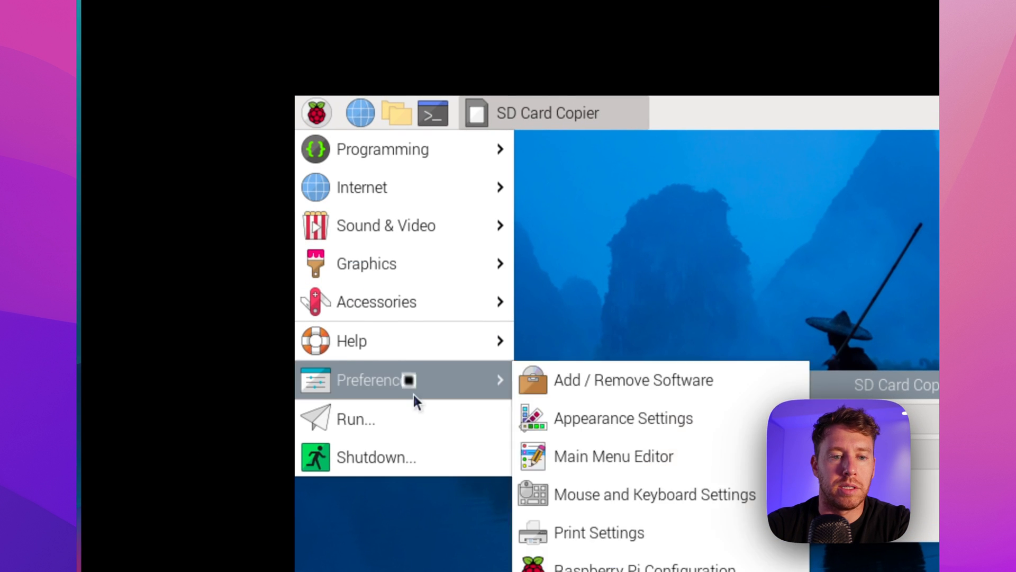
click(377, 457)
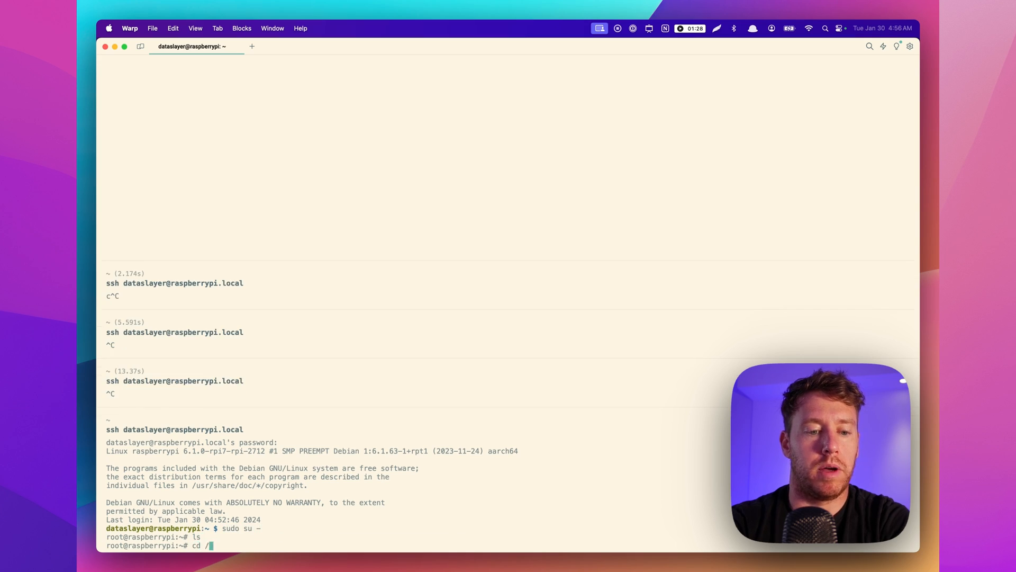
cd to / and list its contents to check the root filesystem on the NVMe drive.
key(Return)
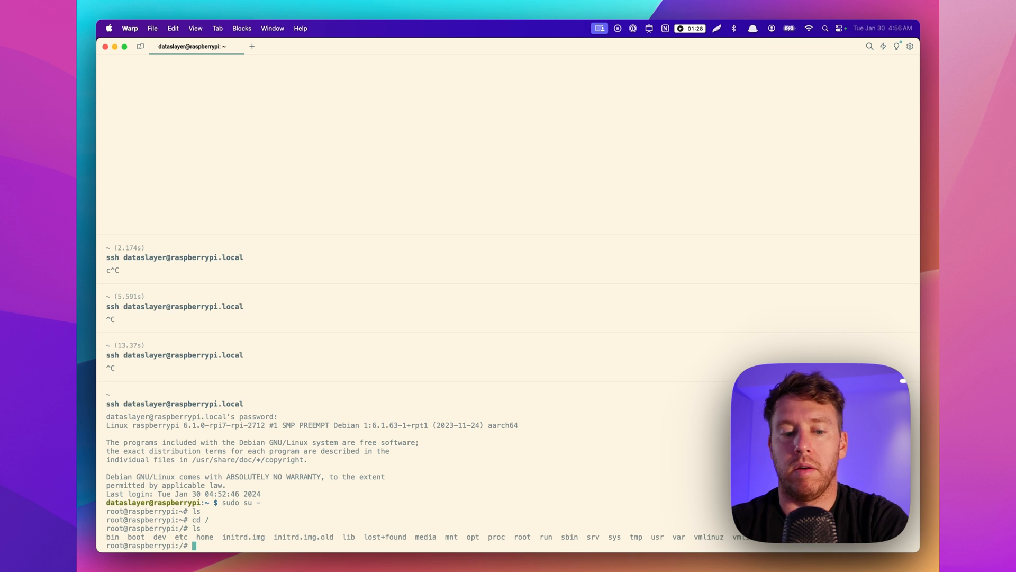
text(lsblk)
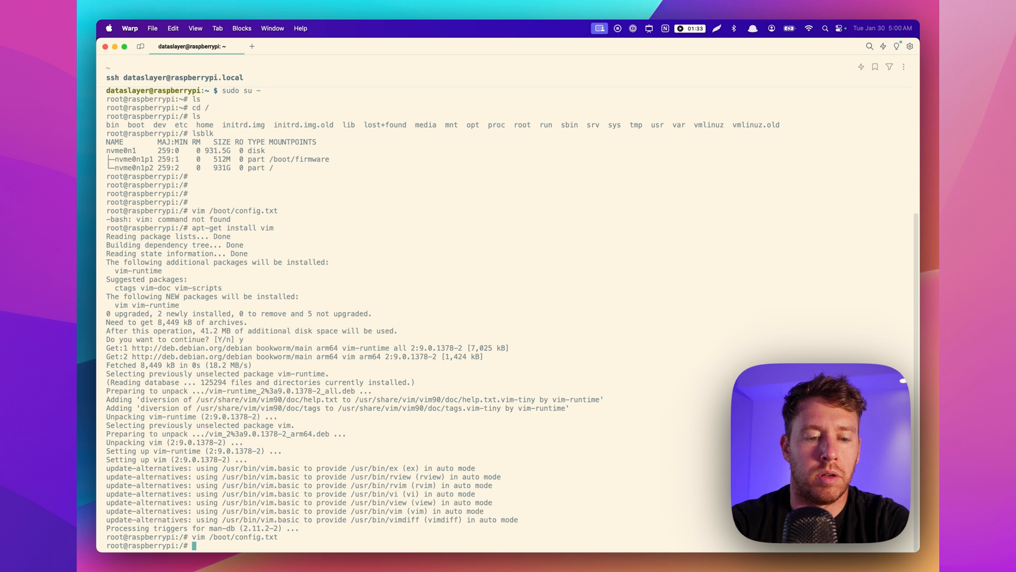
Edit /boot/firmware/config.txt in vim, adding dtparam=pciex1_gen=3 under [all].
text(vim /boot/)
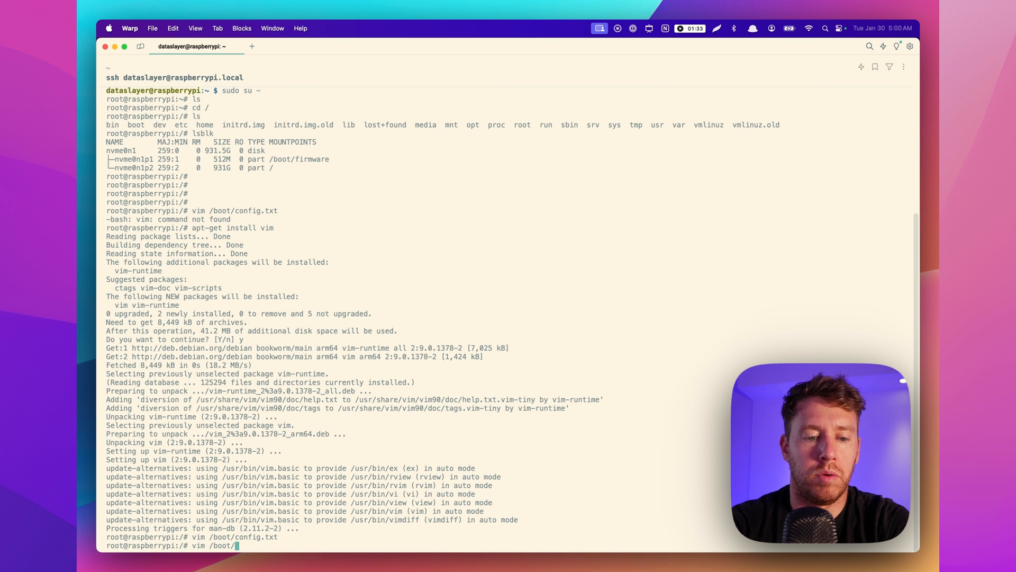
text(firmware/conf)
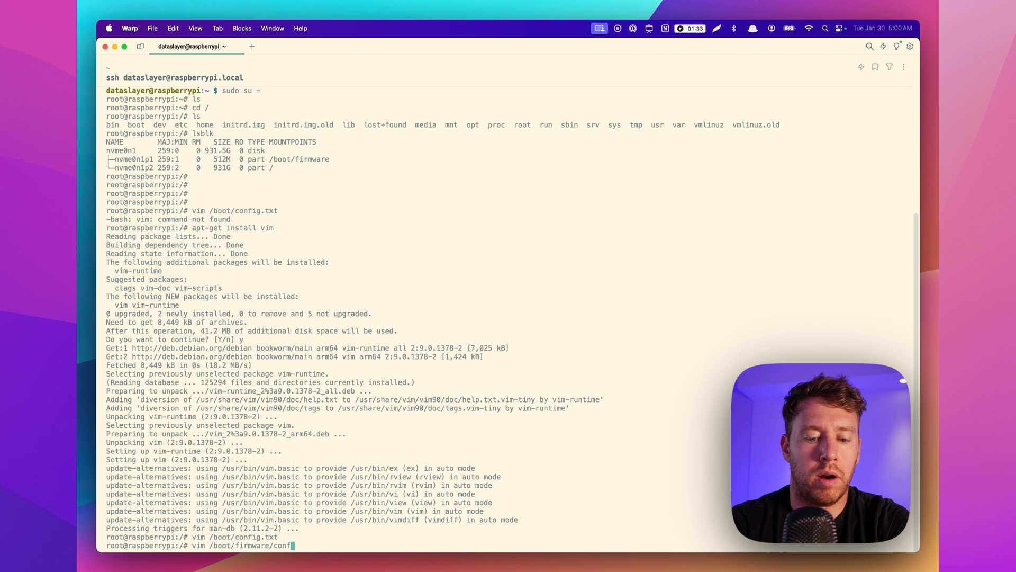
key(Enter)
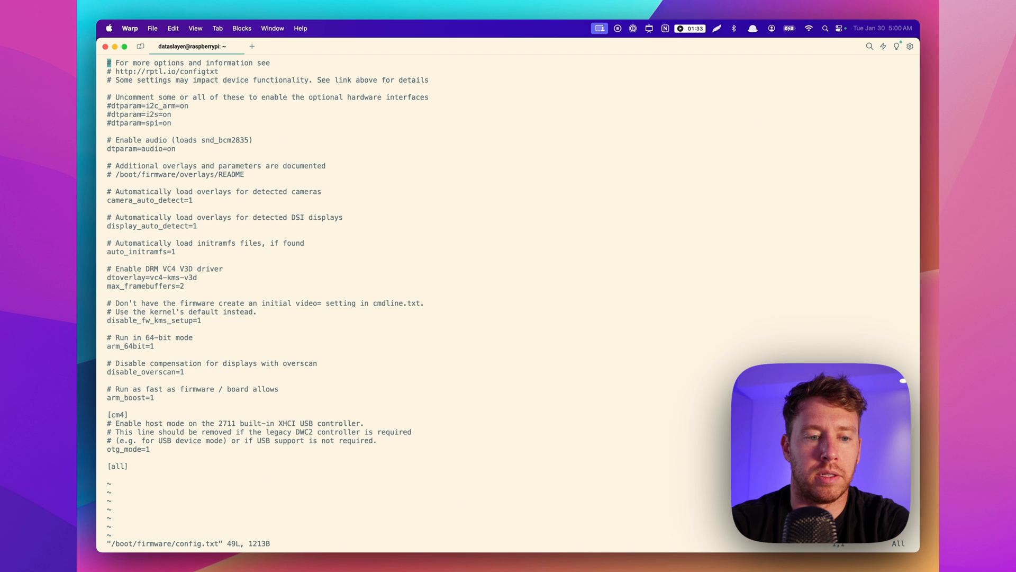
key(i)
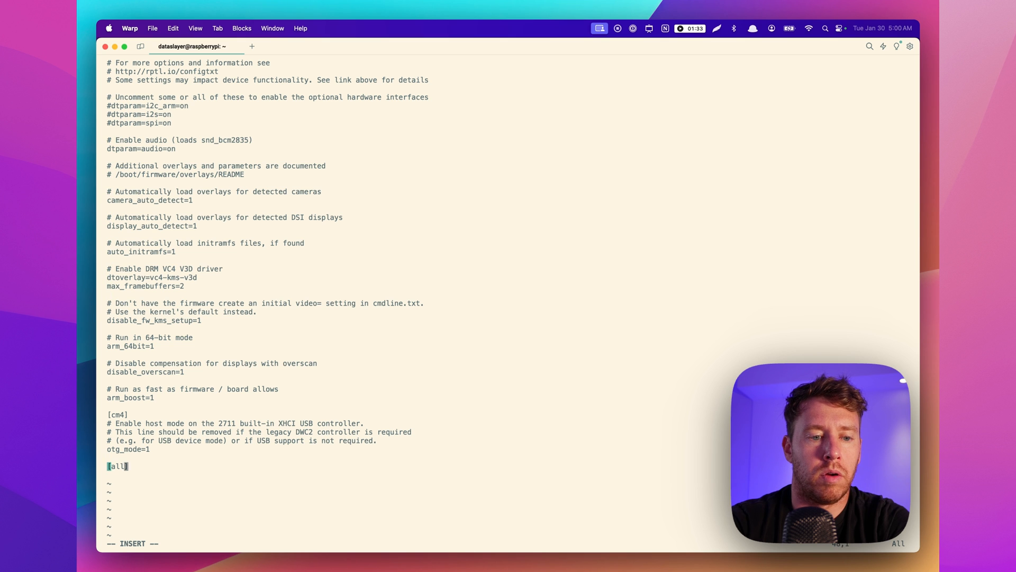
text(idtparam=pciex1_gen=3)
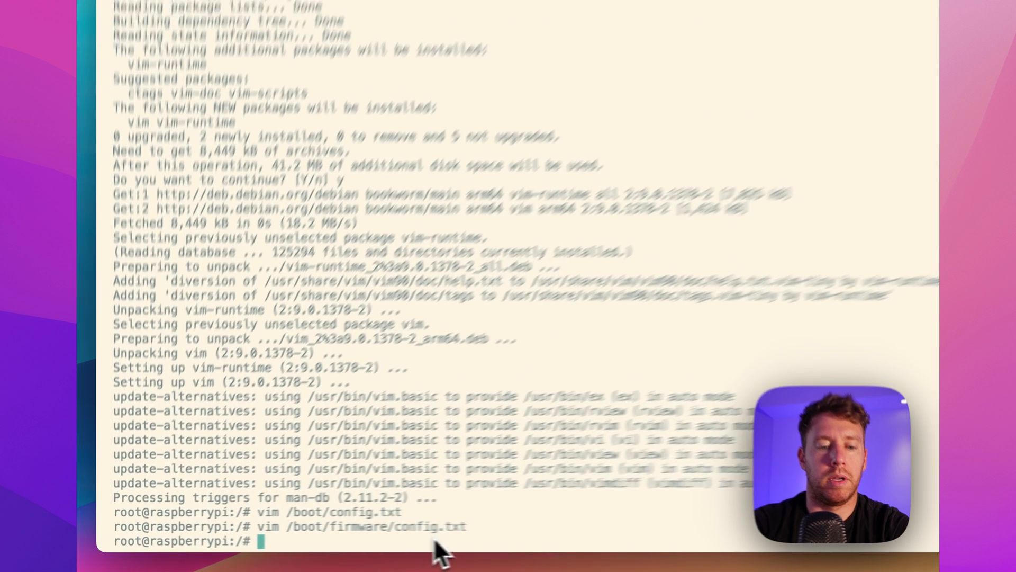
Reboot, check the 8GT/s NVMe link and ~806 MB/sec reads, then run systemd-analyze.
text(reb)
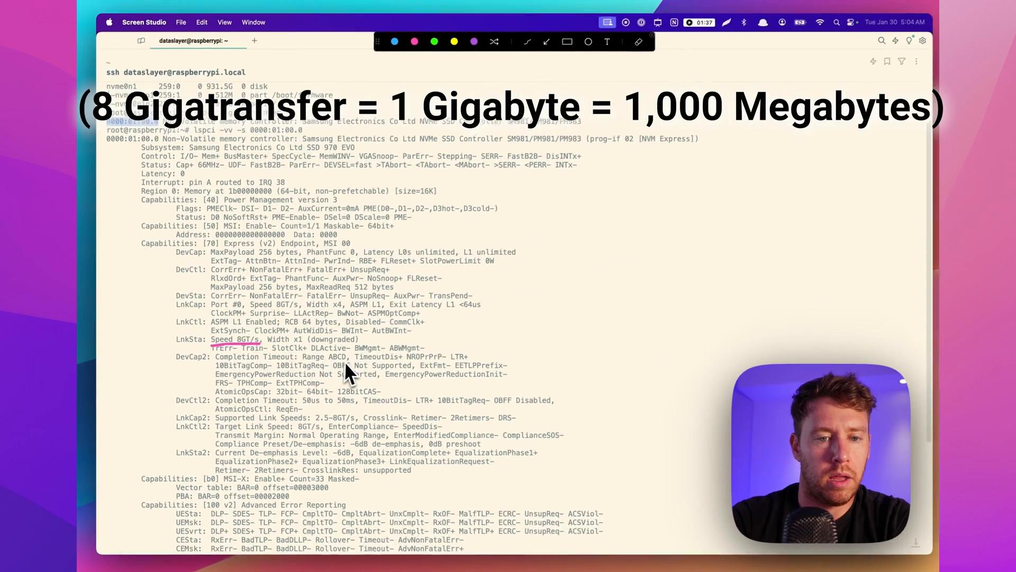
scroll(down, 3)
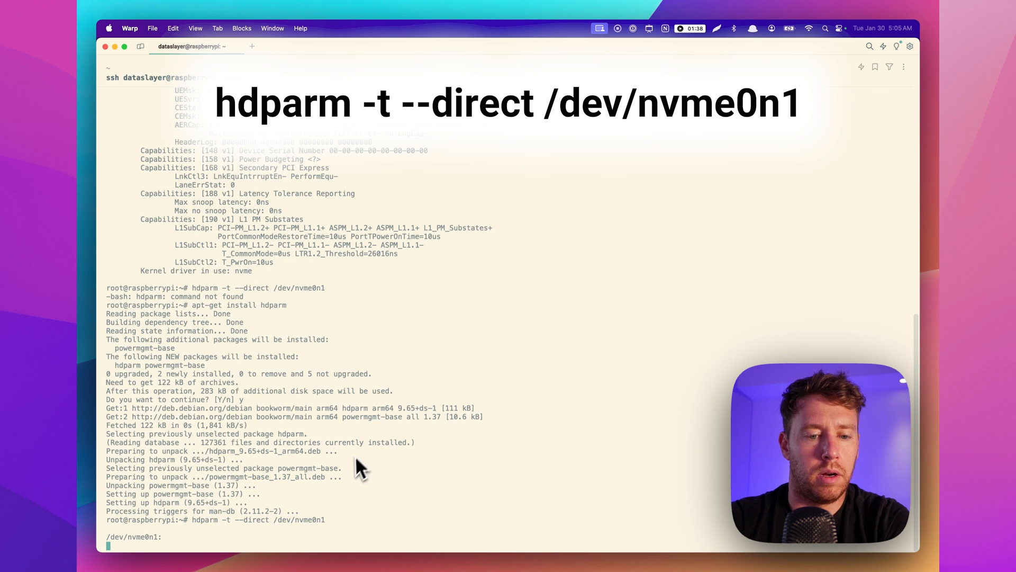
key(Return)
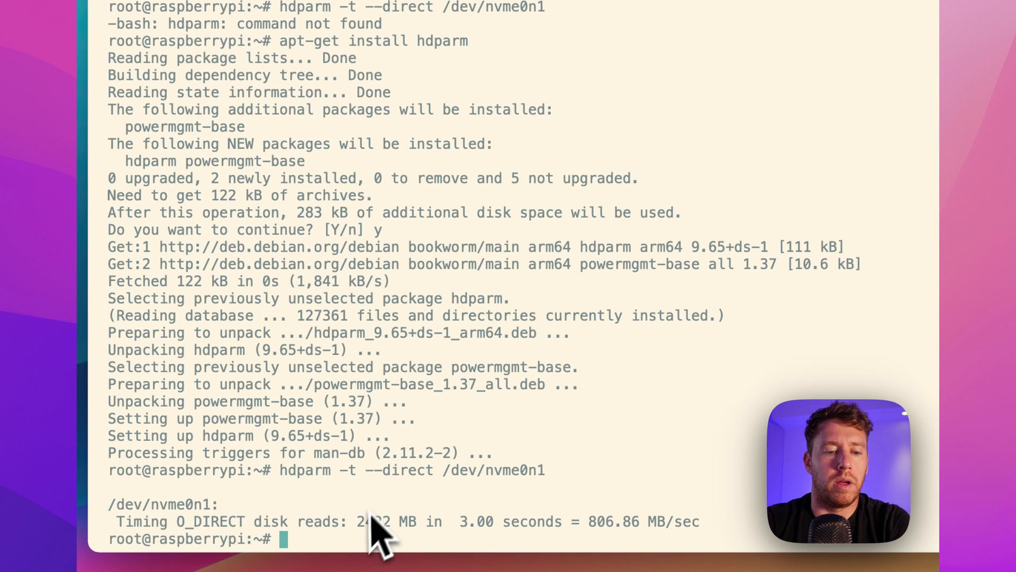
text(systemd-analyze)
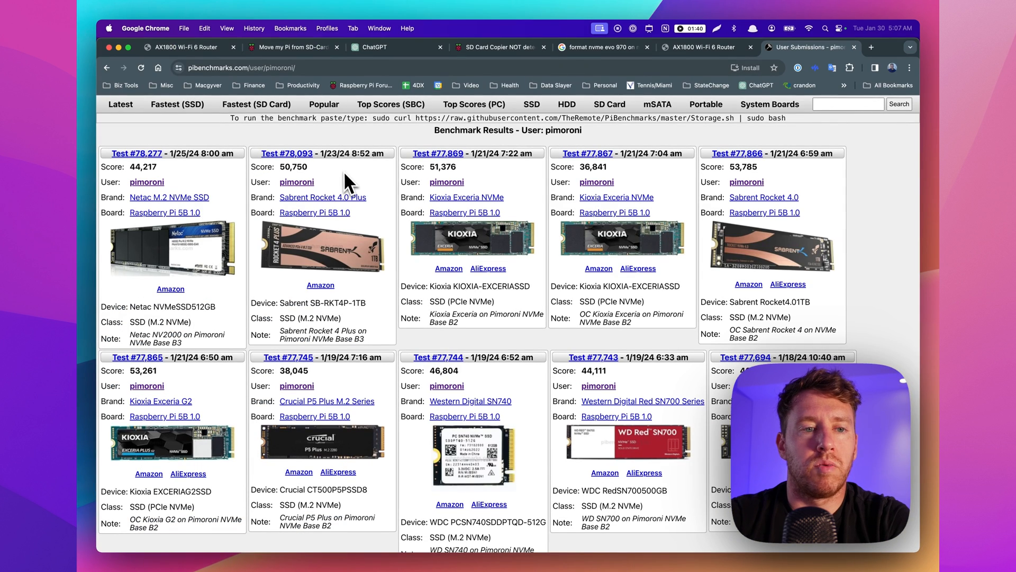
mouse_move(387, 157)
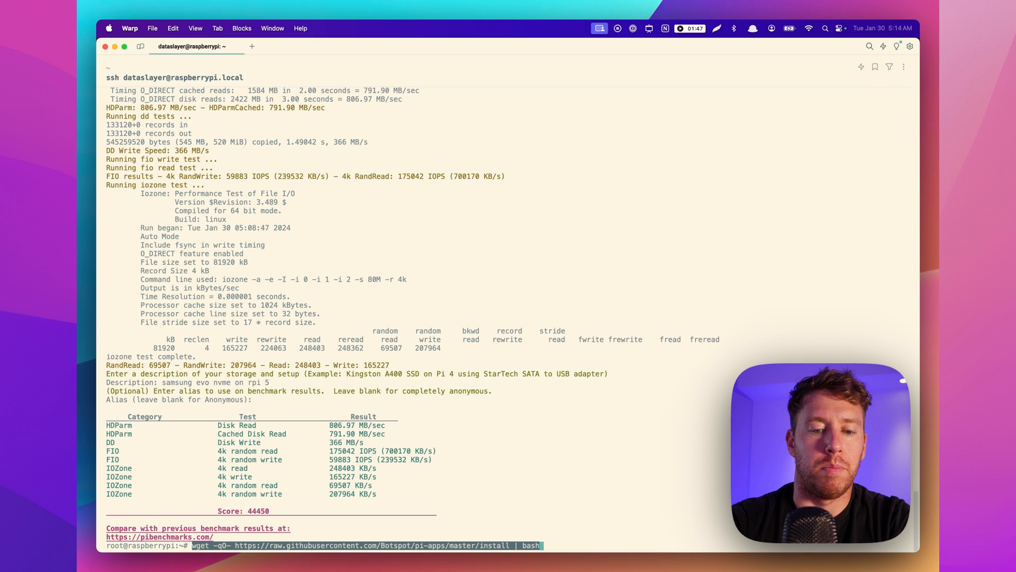
Run the Pi-Apps wget install script, which refuses to run as root.
key(Return)
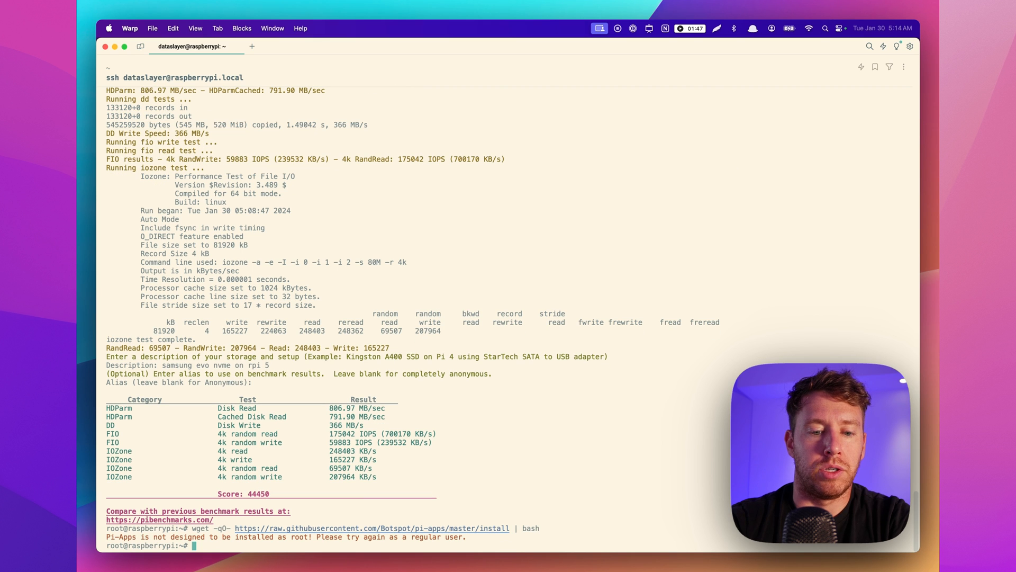
mouse_move(322, 547)
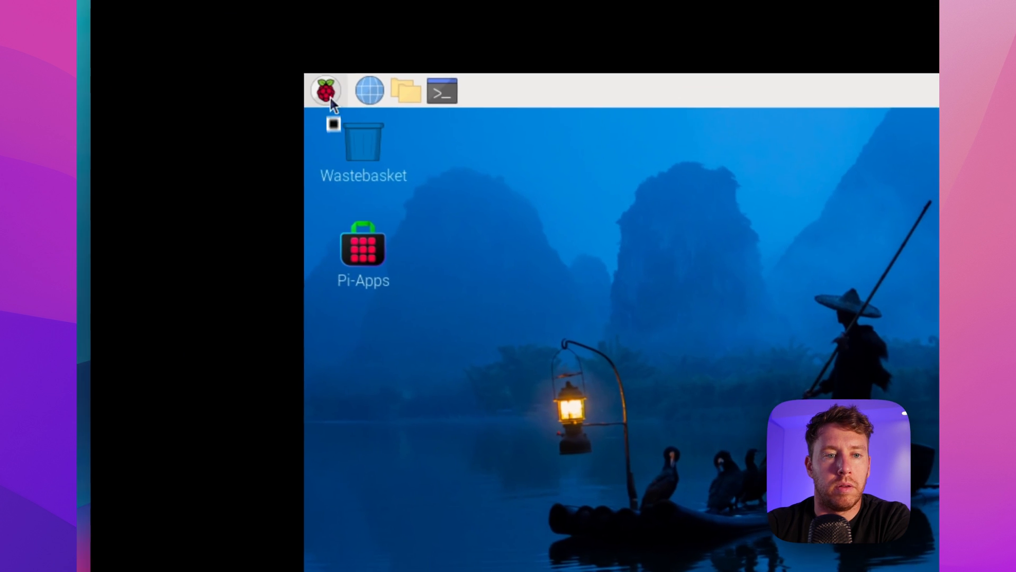
Install and launch Pi-Apps as the regular user and search it for geekbench.
click(330, 91)
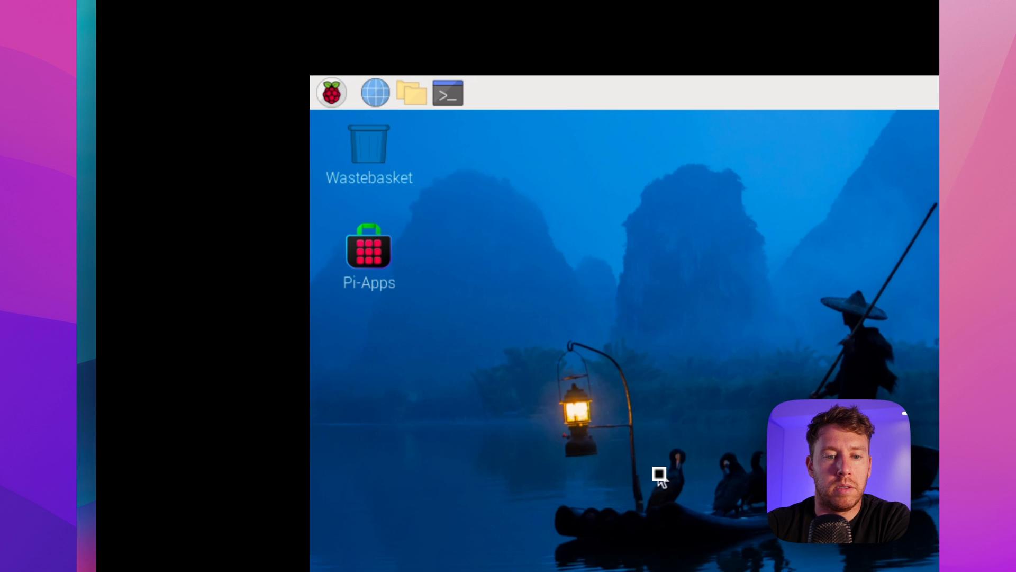
double_click(368, 254)
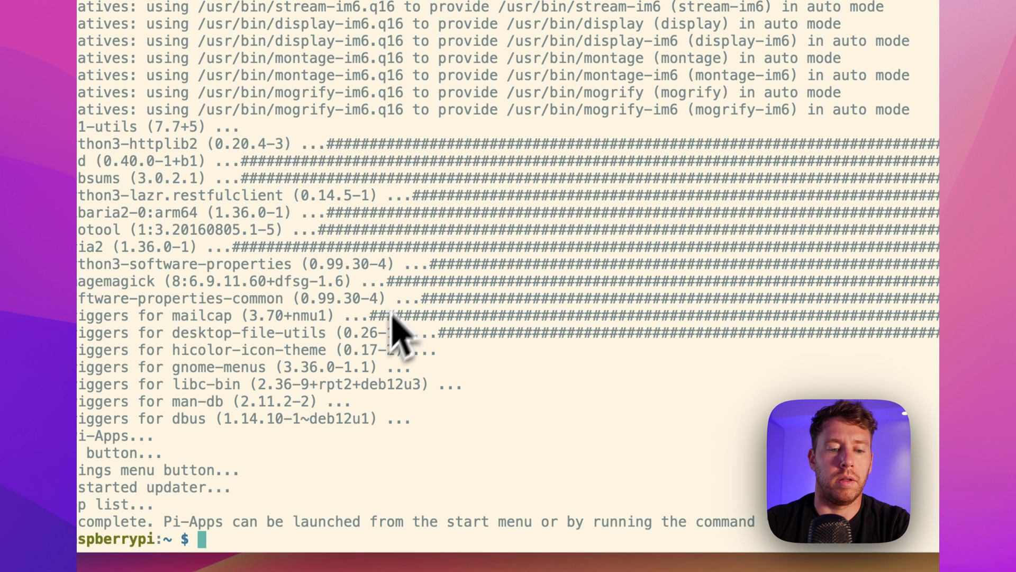
text(geekbench.com/v6/cpu/4663871)
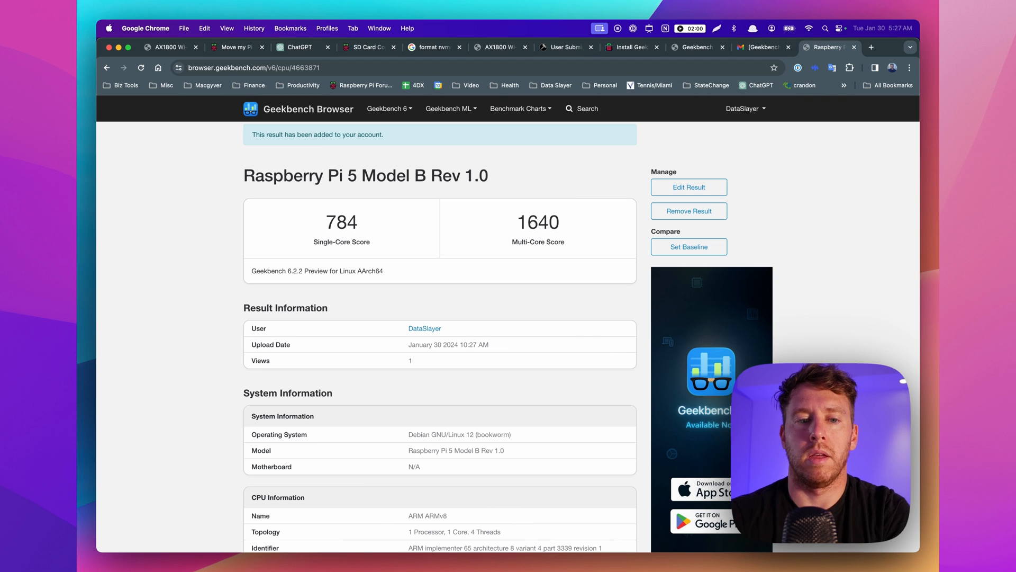
mouse_move(390, 205)
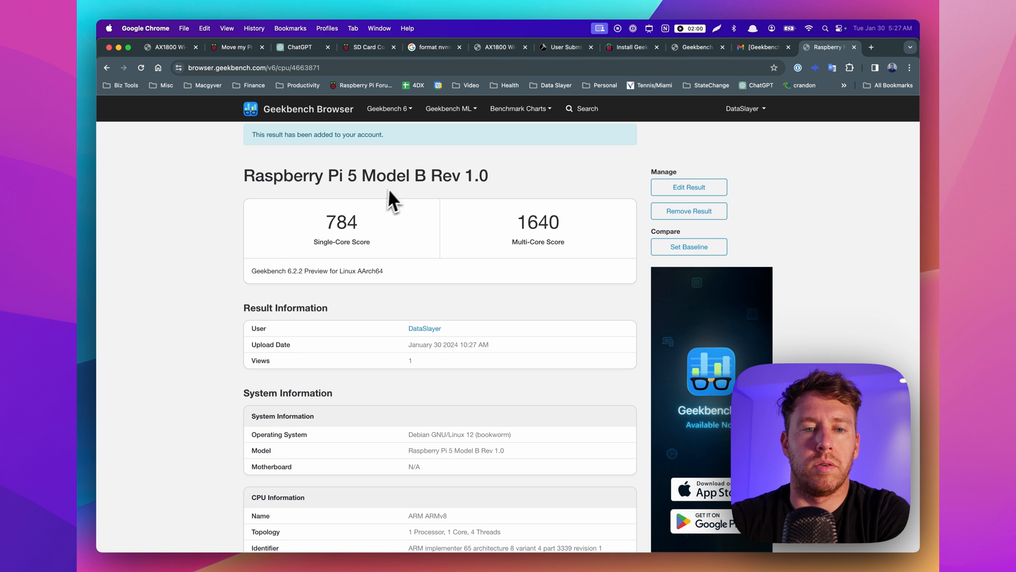
mouse_move(539, 238)
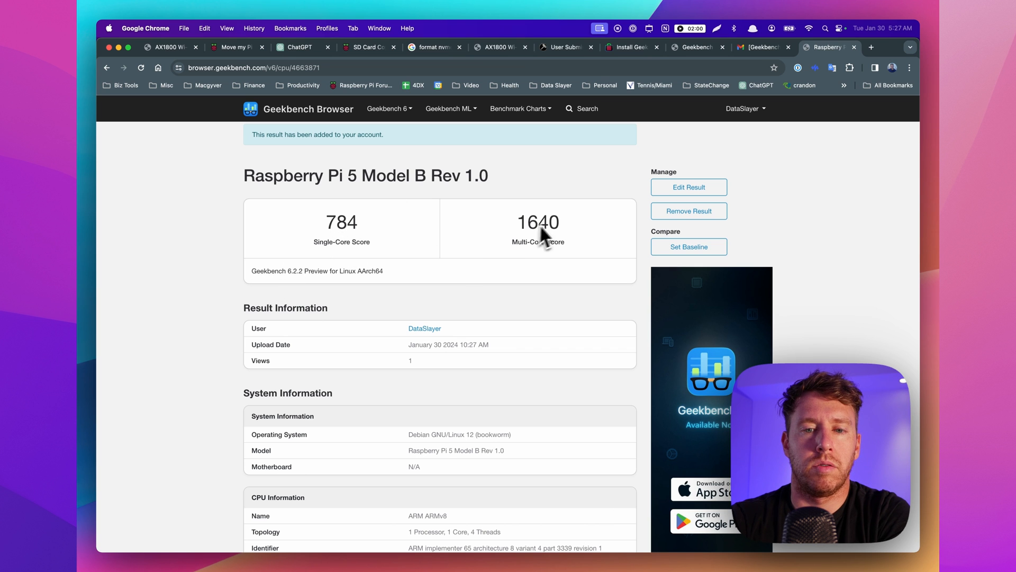
scroll(down, 3)
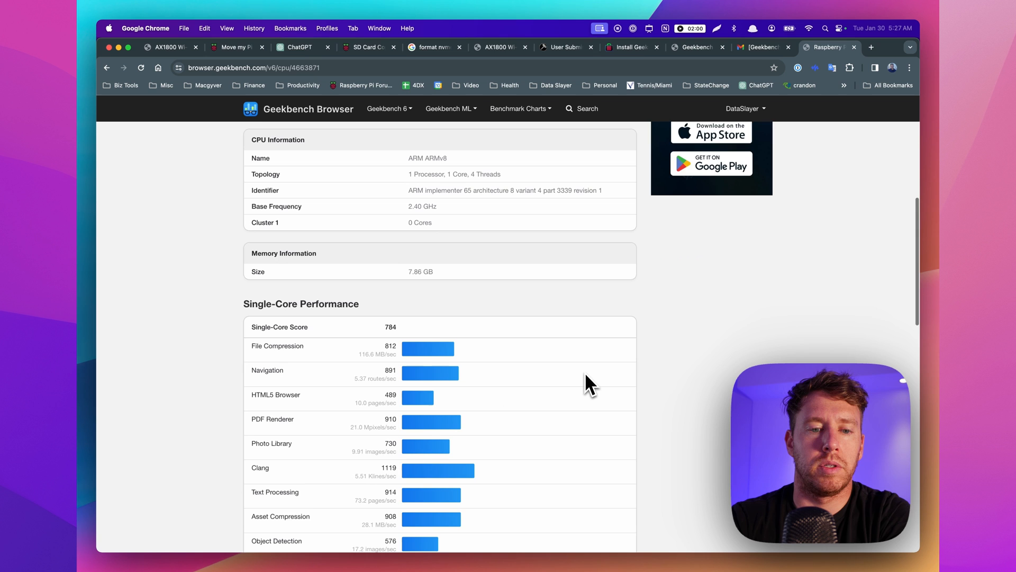
scroll(down, 3)
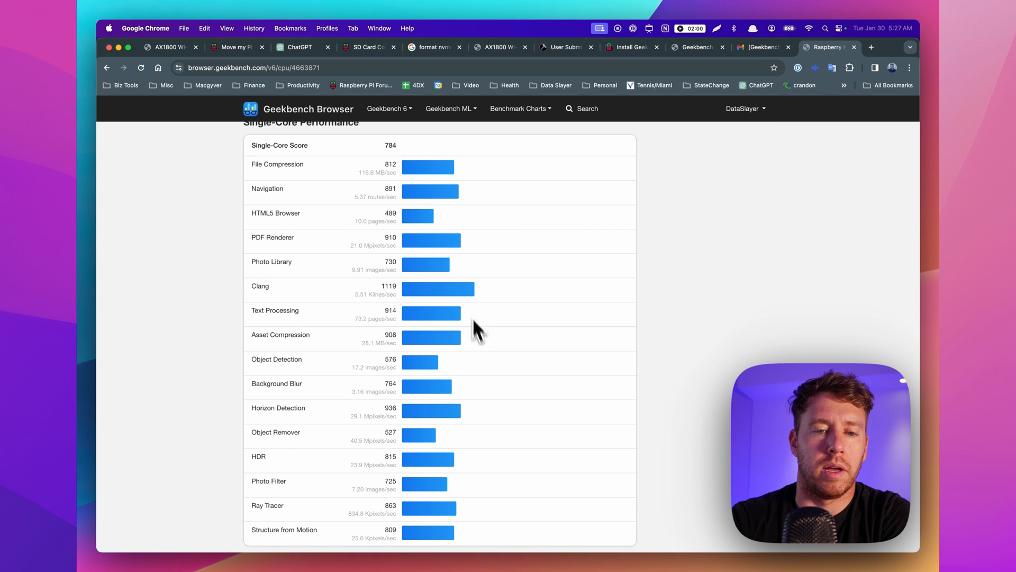
scroll(down, 3)
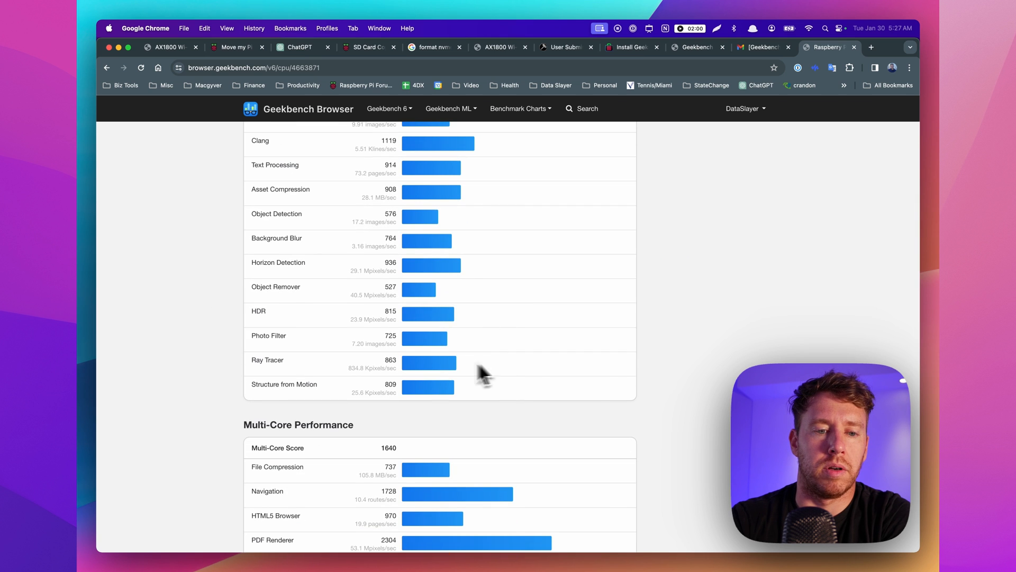
scroll(down, 3)
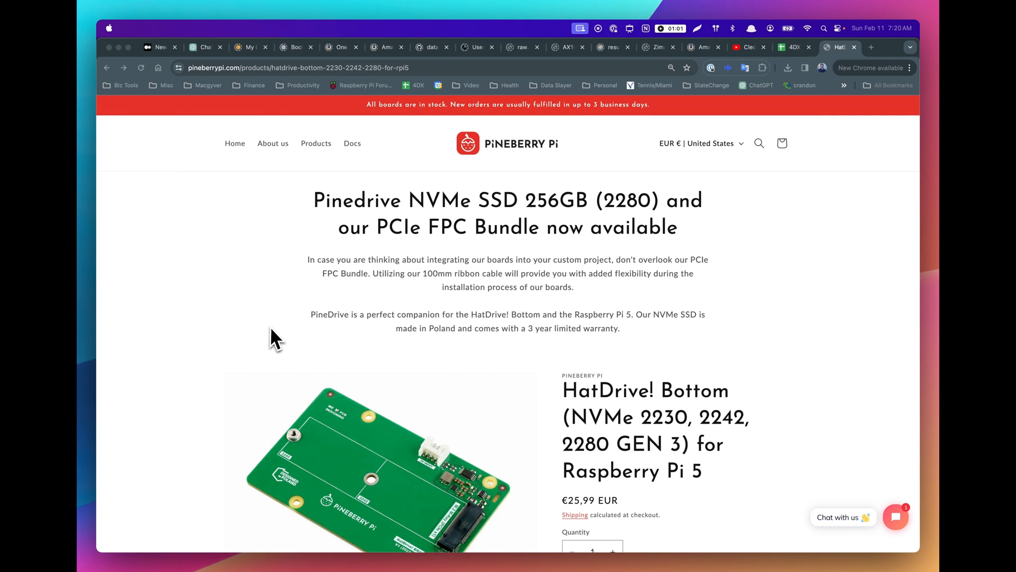
Scroll down the HatDrive! product page toward the site navigation.
scroll(down, 3)
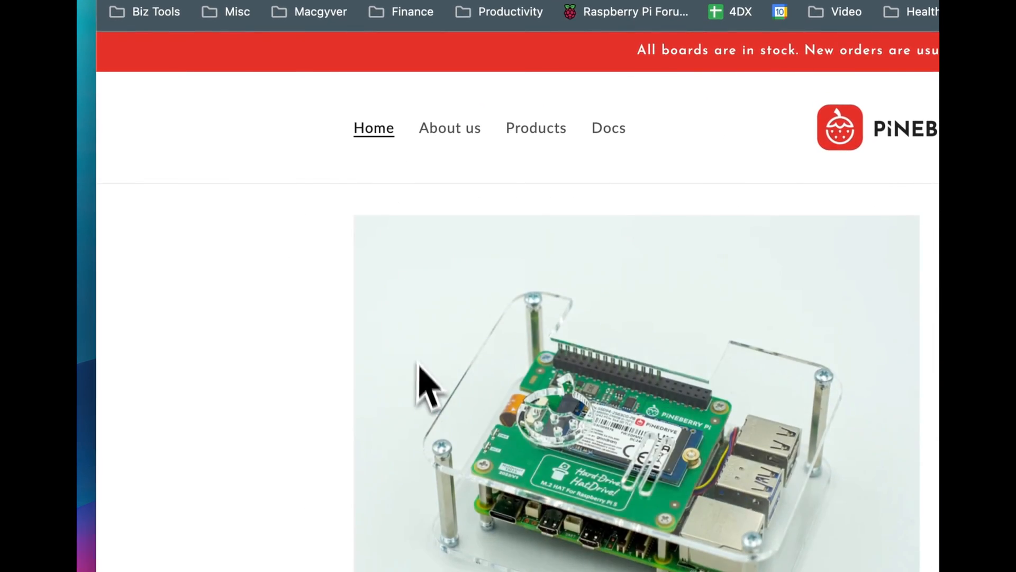
scroll(down, 3)
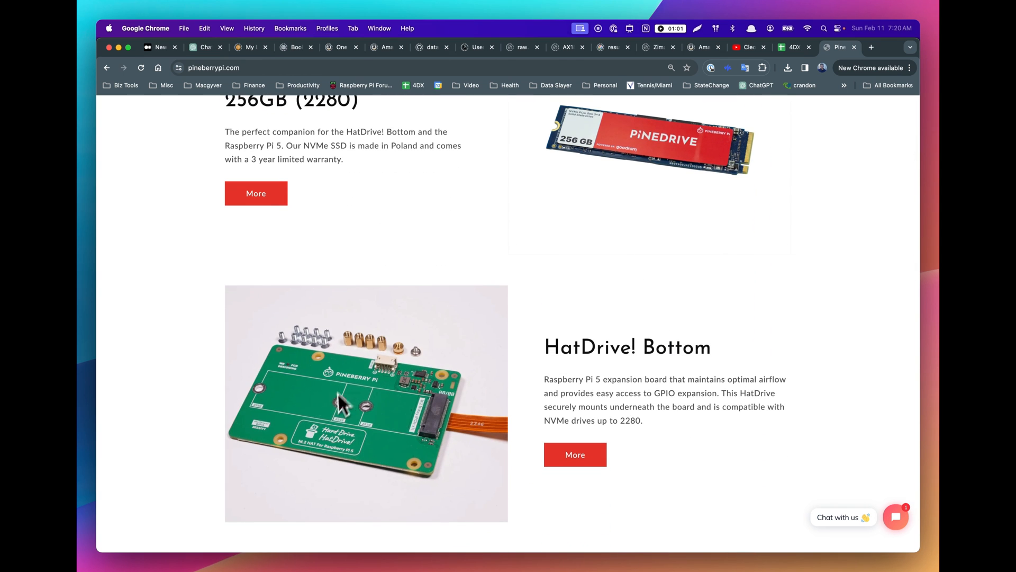
mouse_move(453, 407)
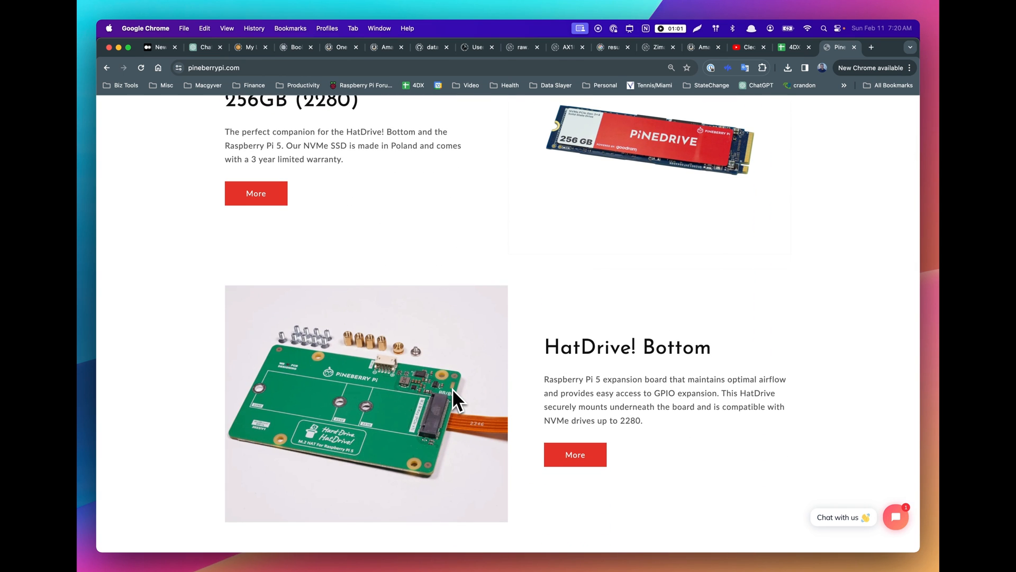
scroll(down, 3)
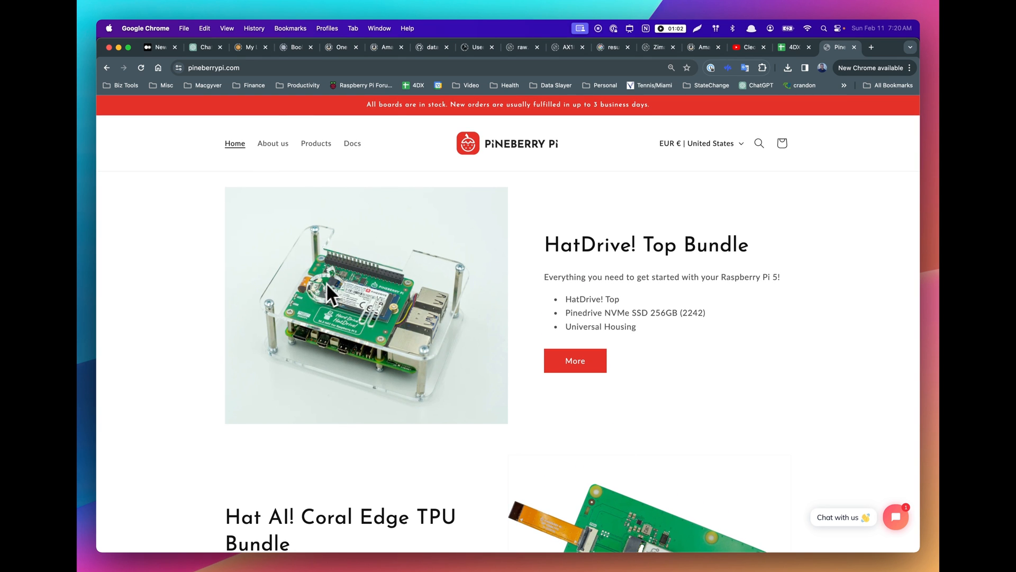
mouse_move(351, 343)
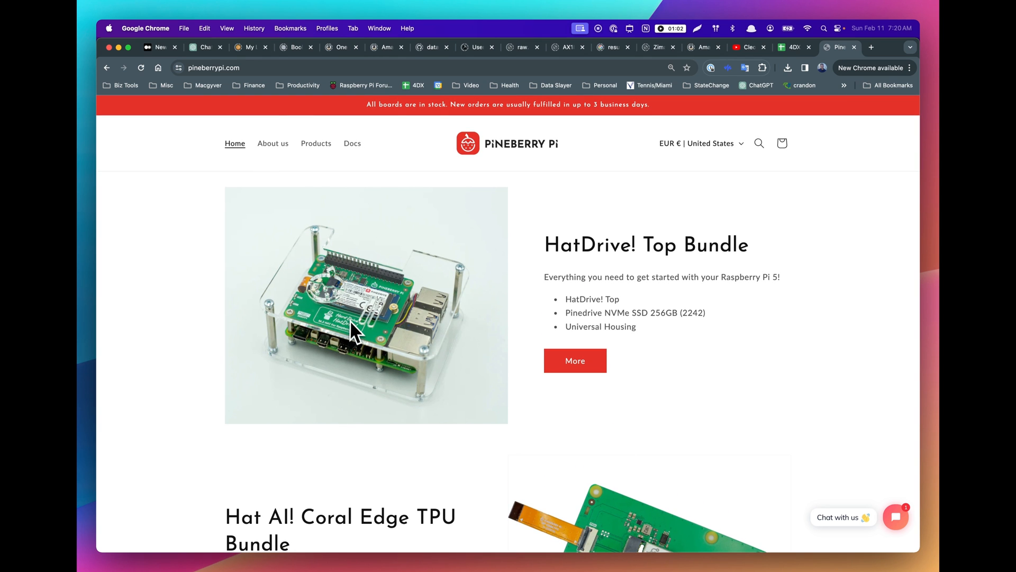
mouse_move(425, 377)
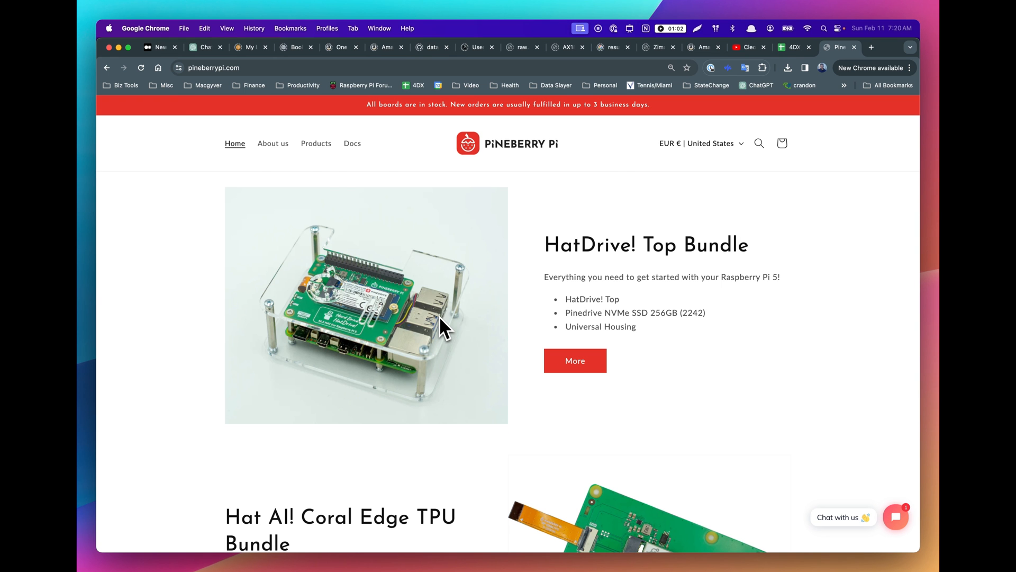
mouse_move(169, 244)
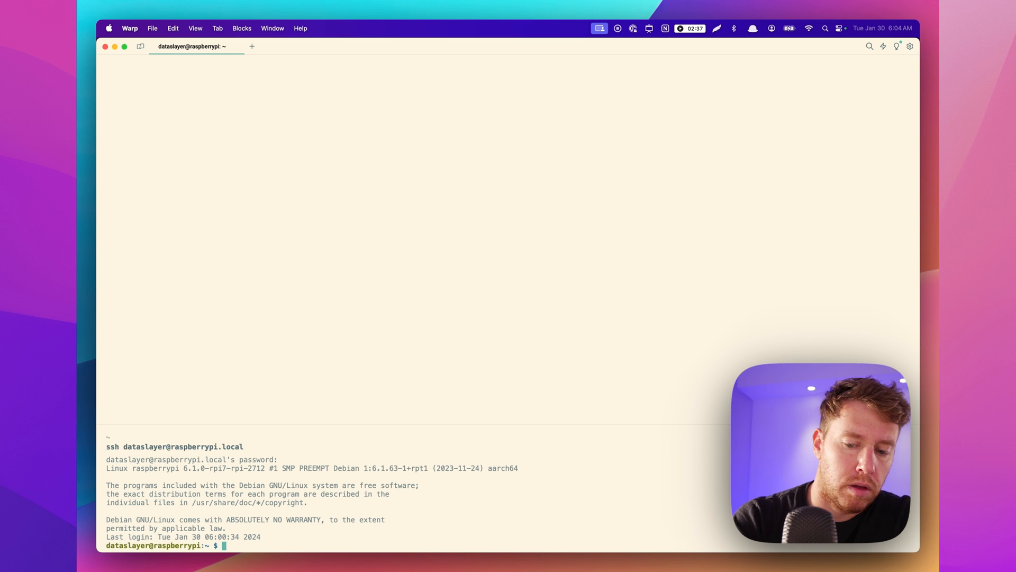
Run lsblk, accept the ssh host key with yes, then run sudo fdisk -l for partition tables.
text(lsblk)
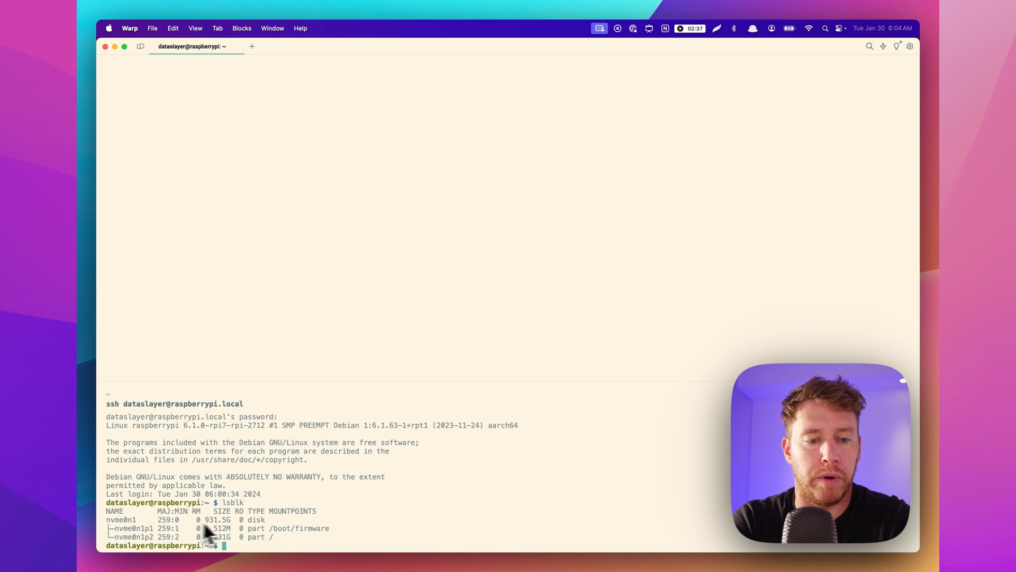
mouse_move(300, 513)
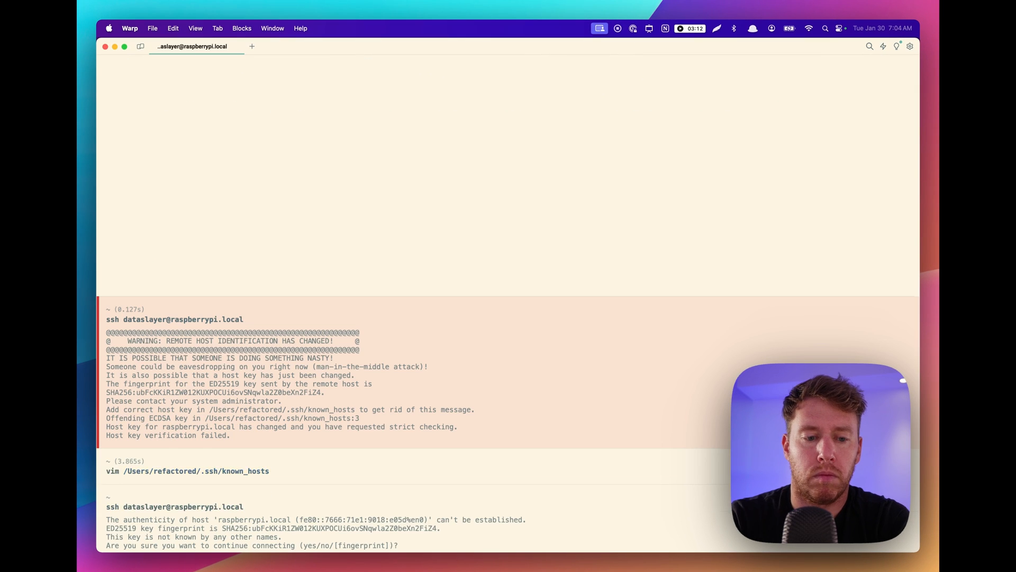
text(yes)
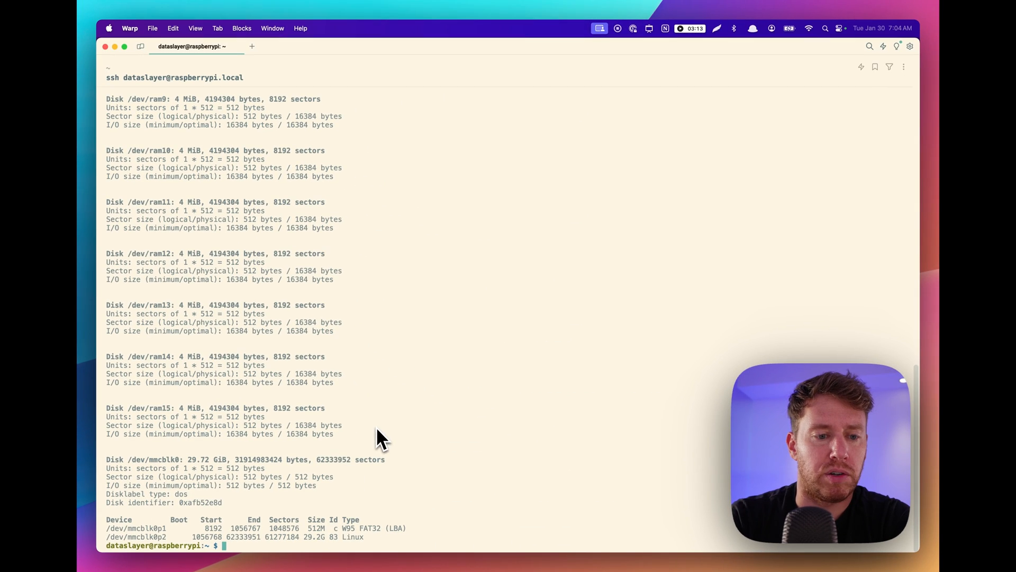
text(sudo fdisk -l)
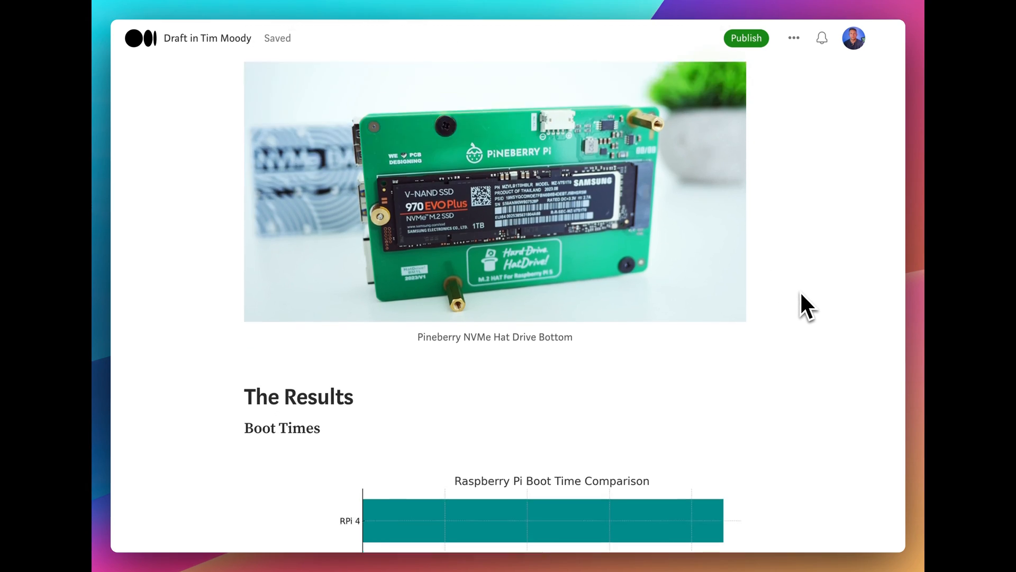
scroll(down, 3)
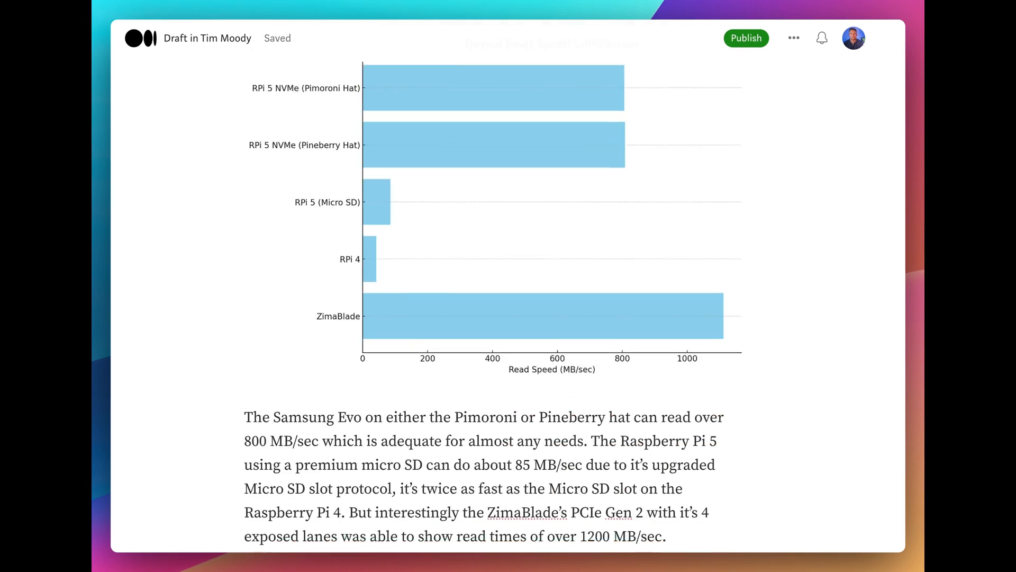
scroll(down, 3)
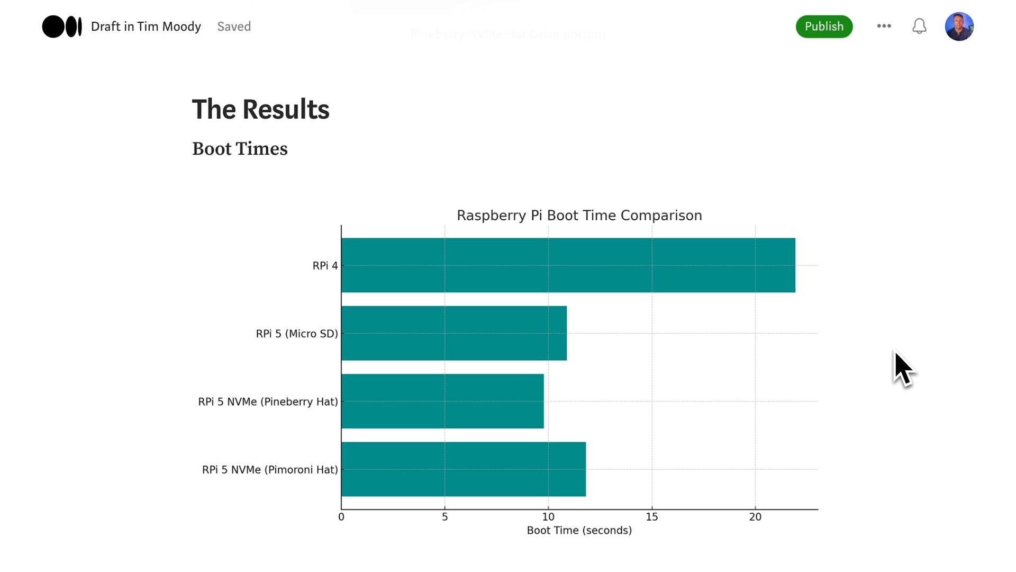
mouse_move(914, 361)
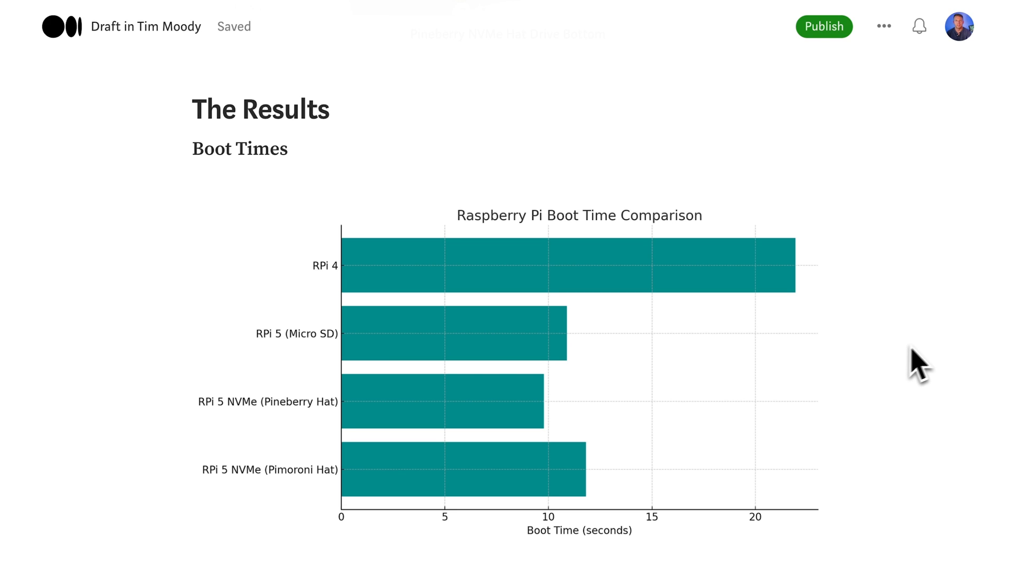
mouse_move(930, 356)
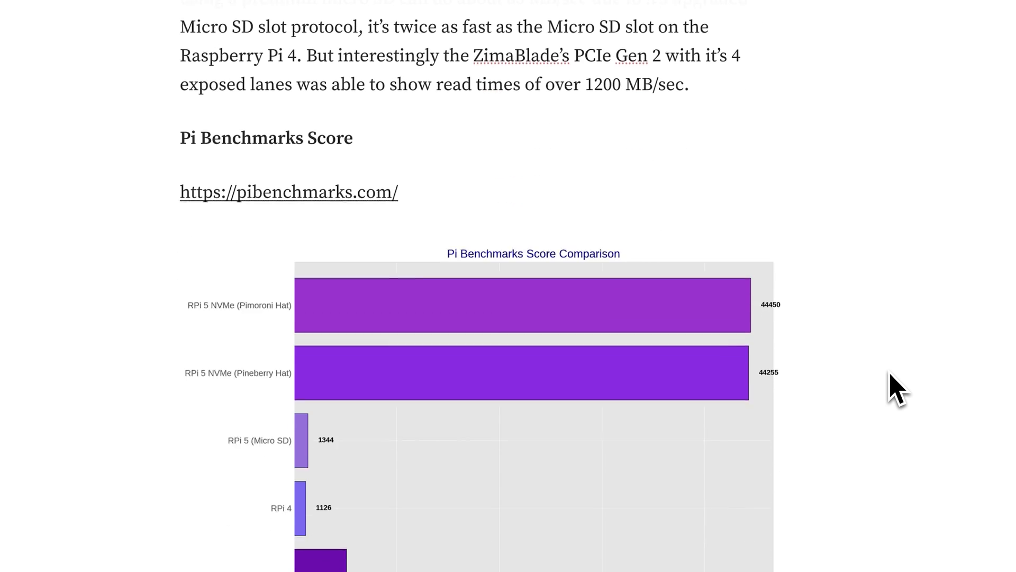
scroll(down, 3)
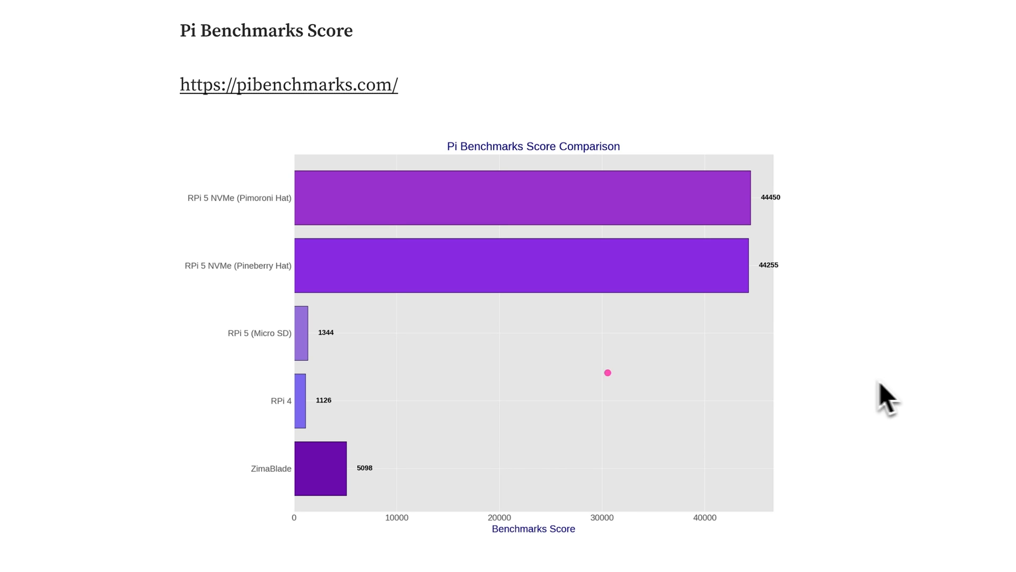
drag(366, 338, 610, 332)
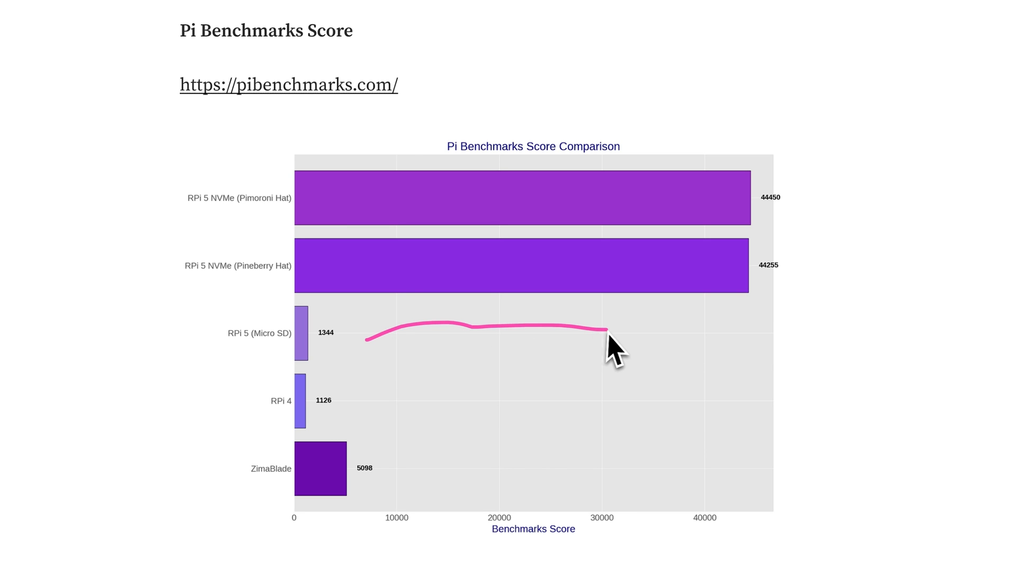
drag(602, 330, 726, 331)
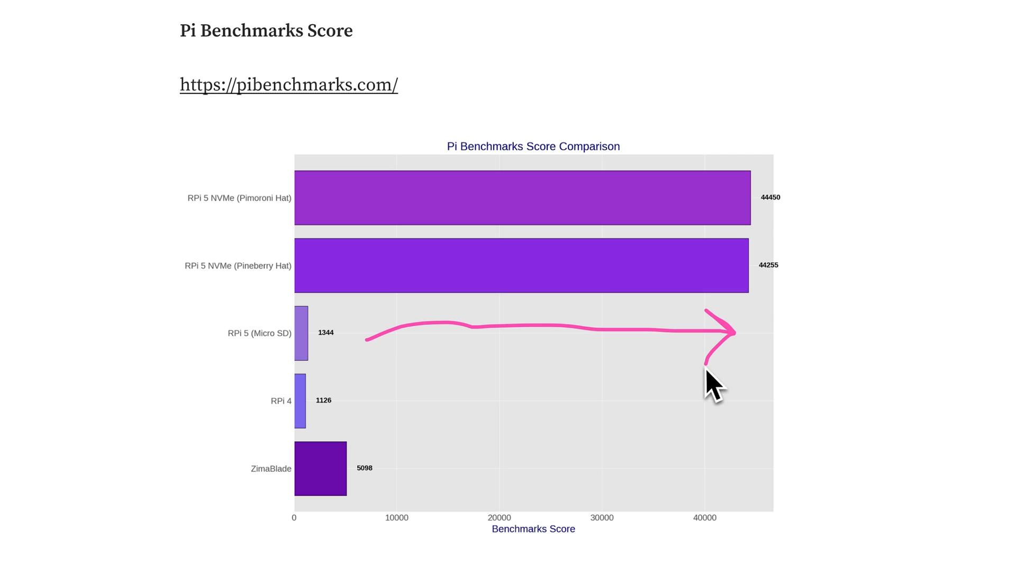
mouse_move(935, 321)
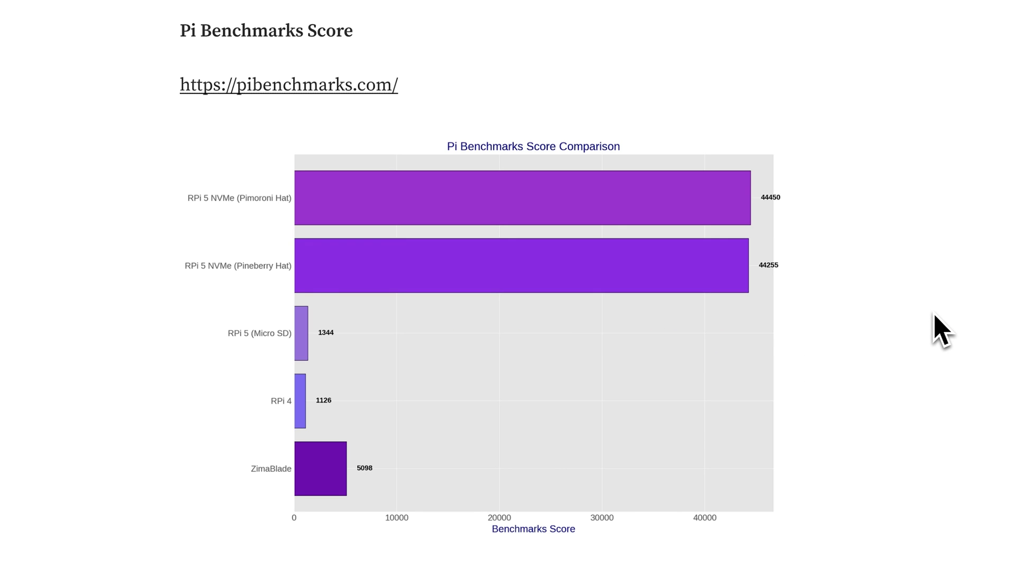
scroll(down, 3)
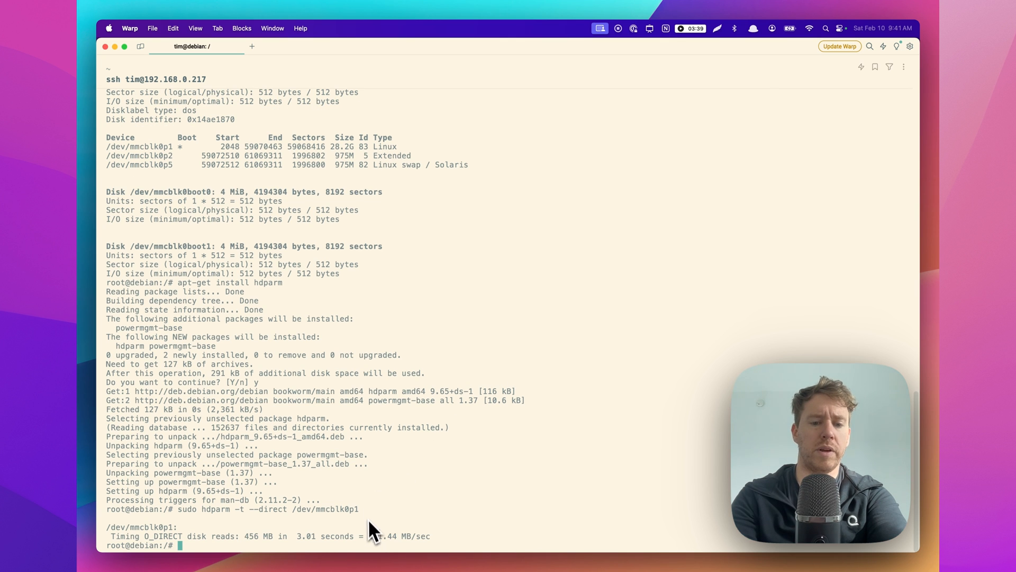
mouse_move(385, 548)
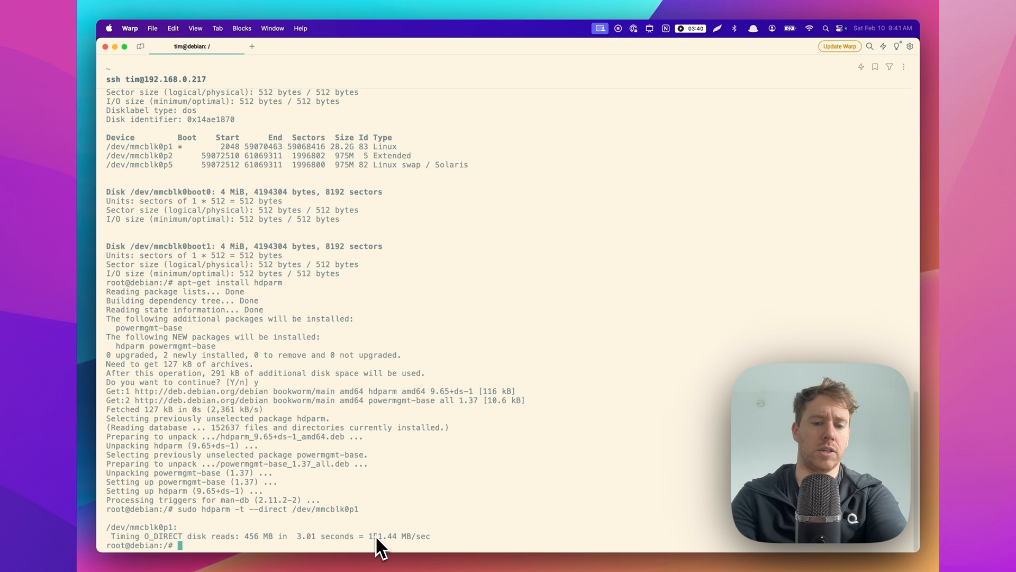
mouse_move(409, 513)
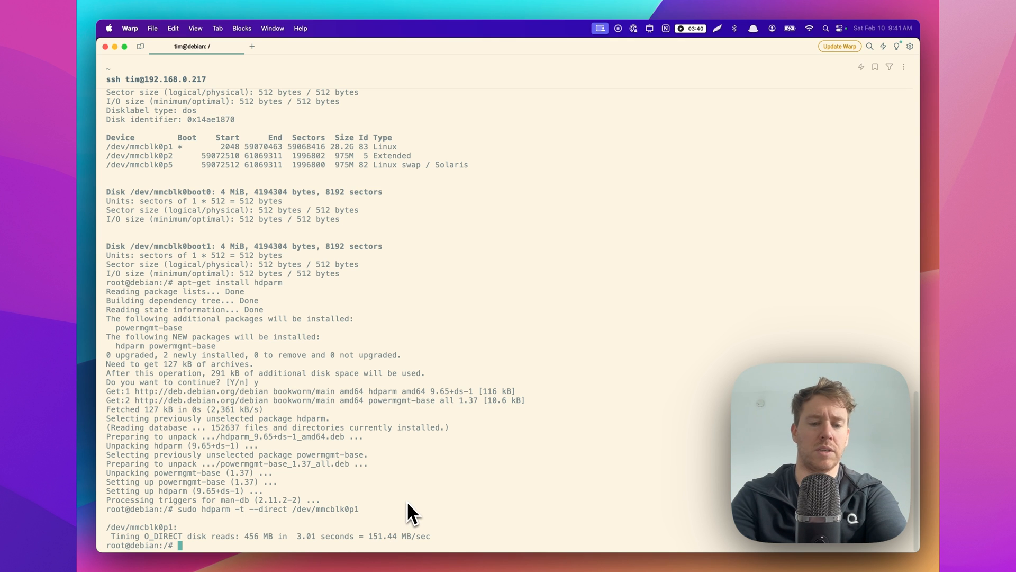